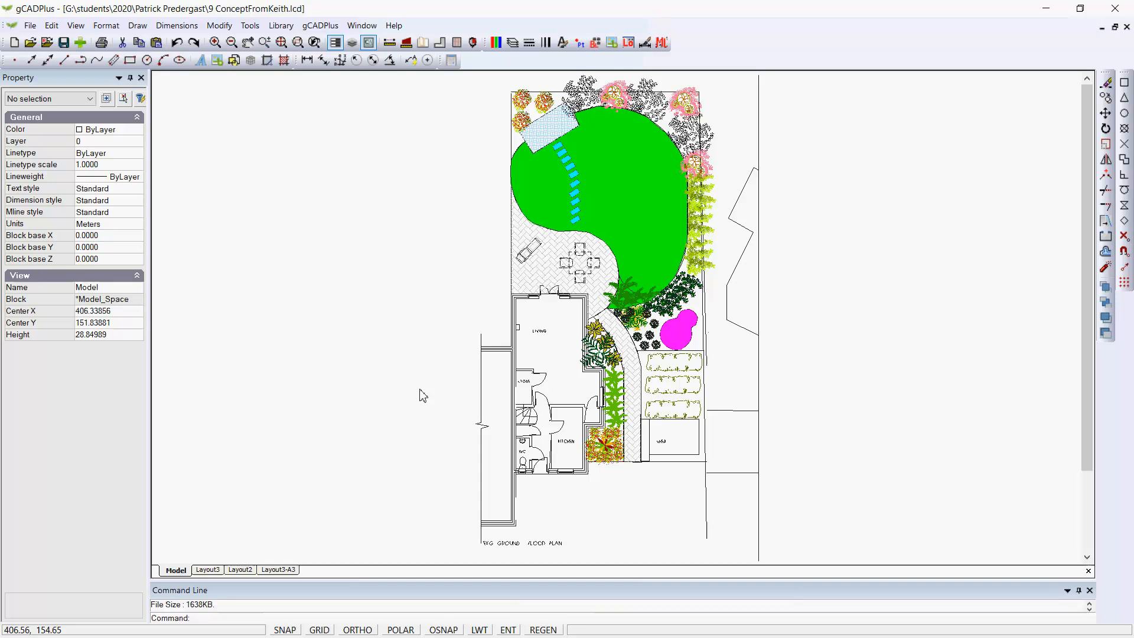
Report the drawing's current file size and dismiss the message.
click(30, 25)
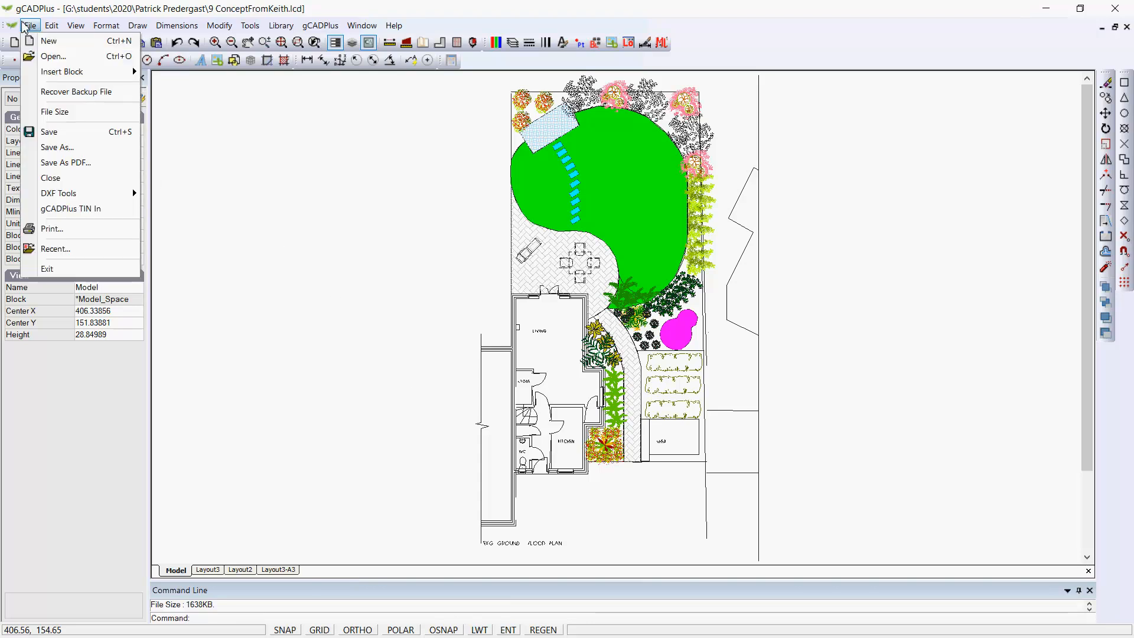
mouse_move(72, 112)
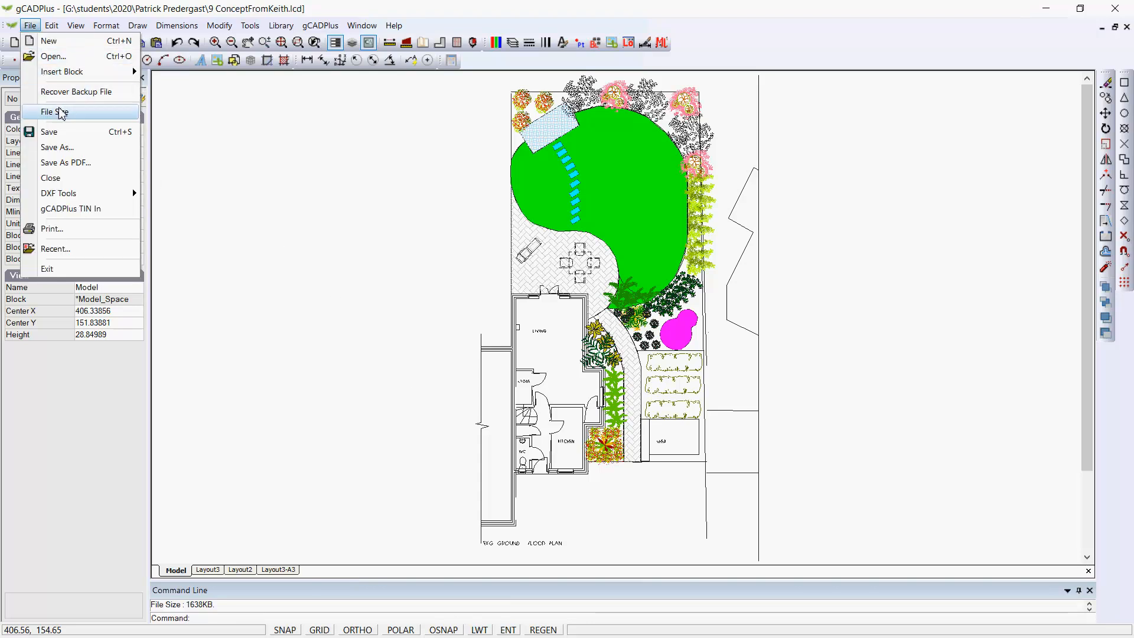
click(58, 112)
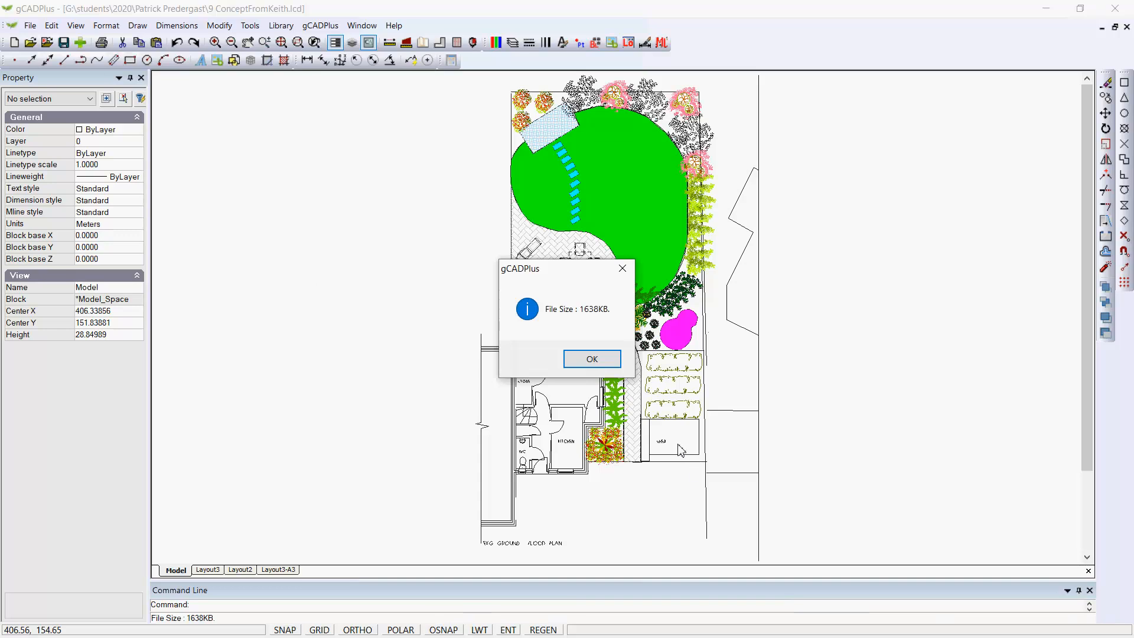
click(590, 359)
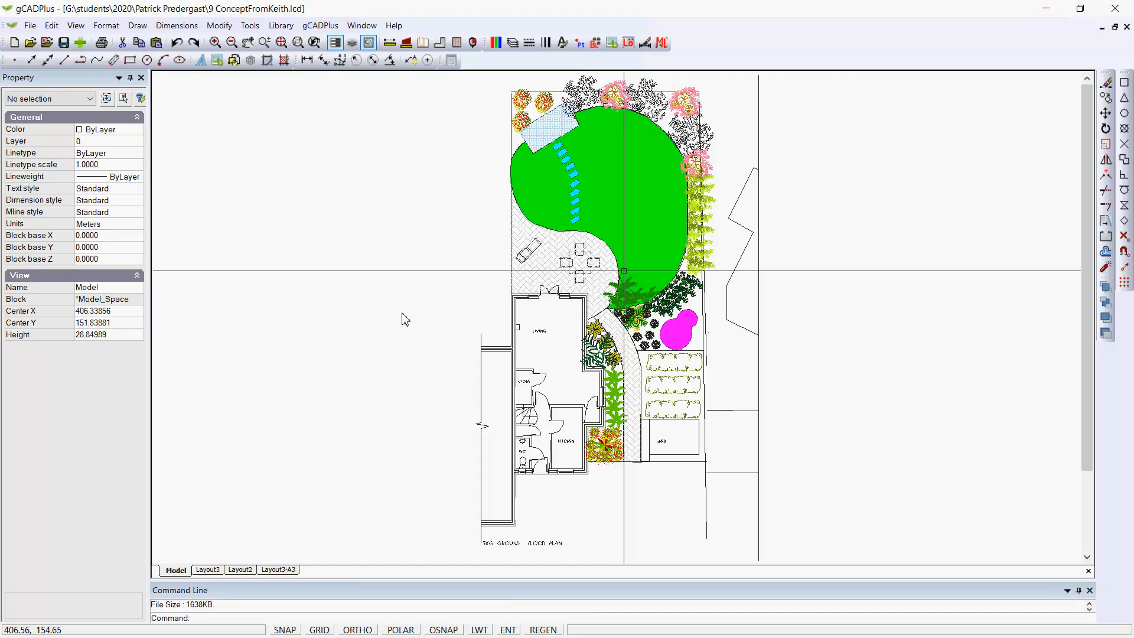
mouse_move(402, 313)
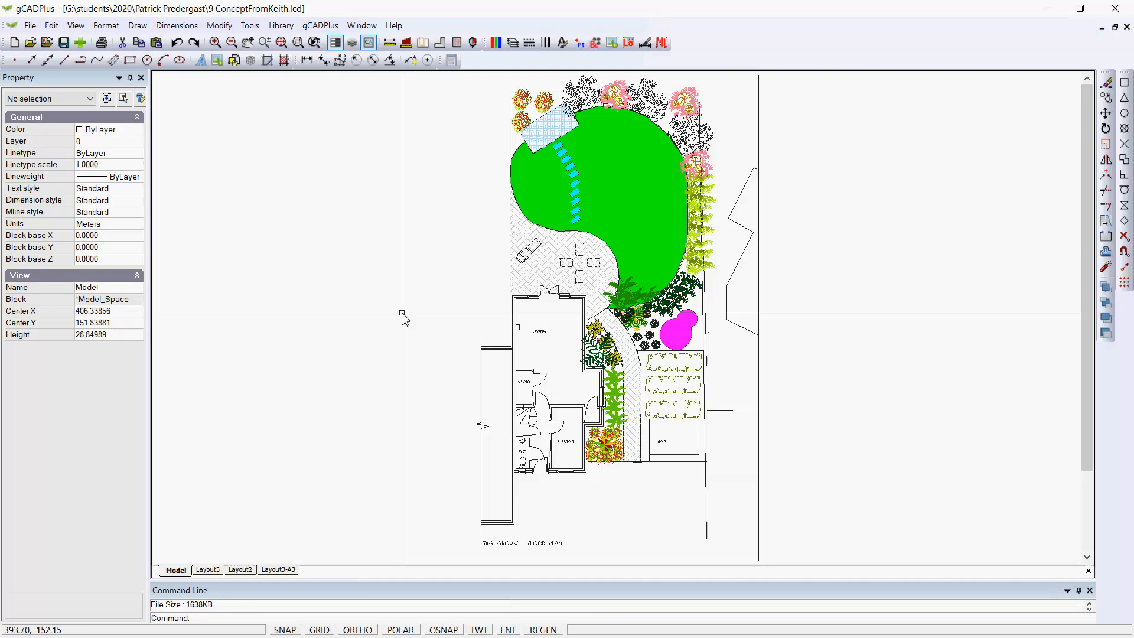
mouse_move(378, 262)
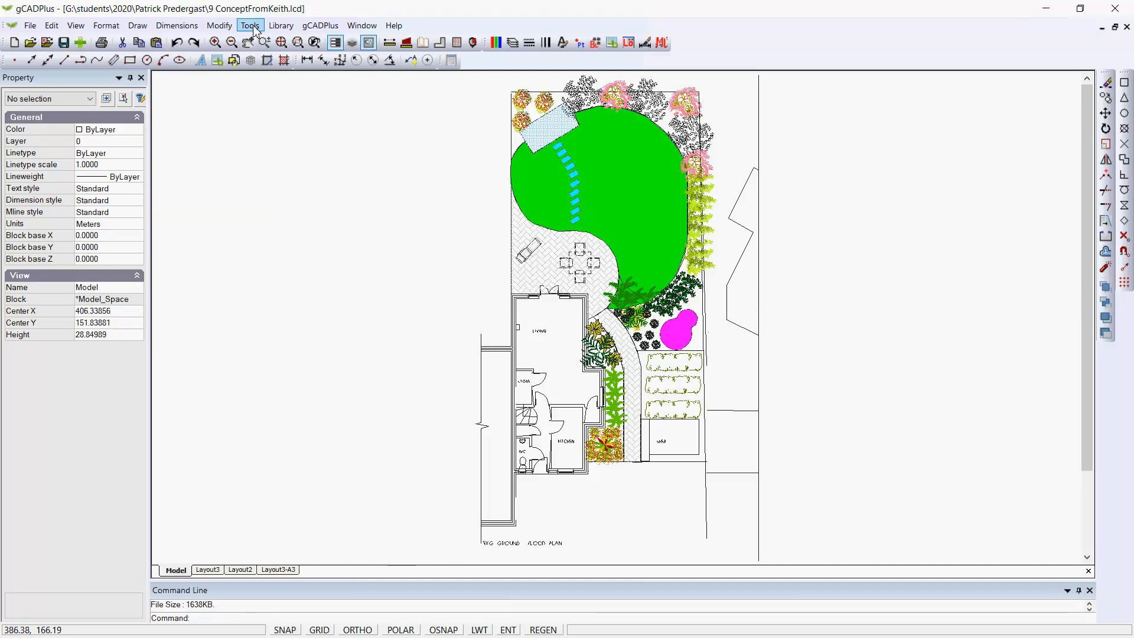
Review the text styles and preview the Aec_Stair_M and cad-block.com dimension styles.
click(249, 26)
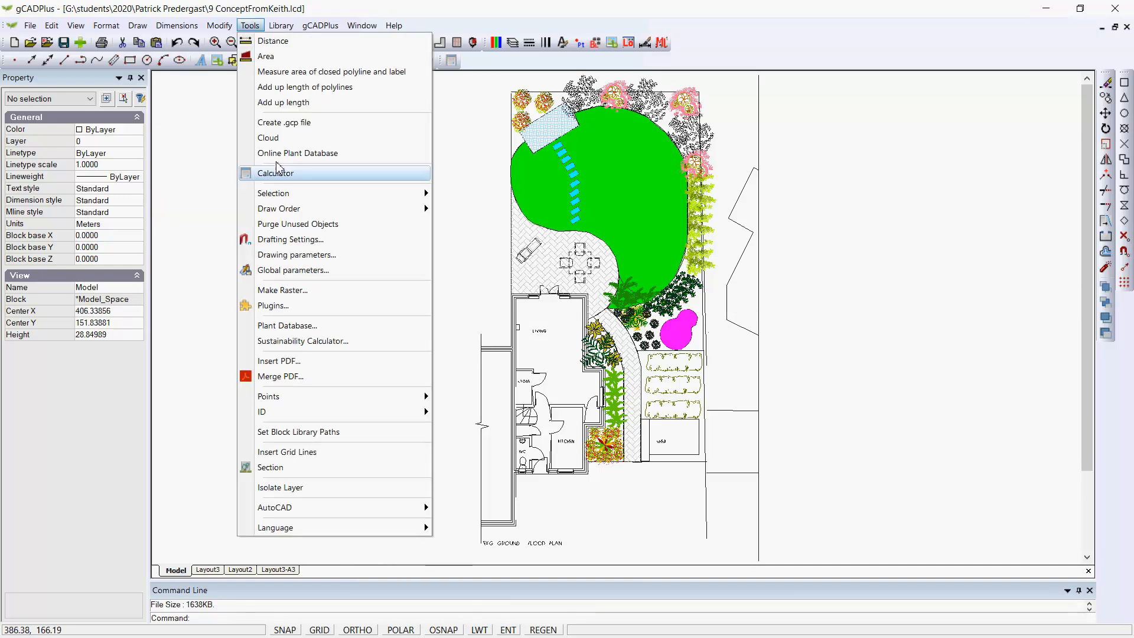
mouse_move(303, 228)
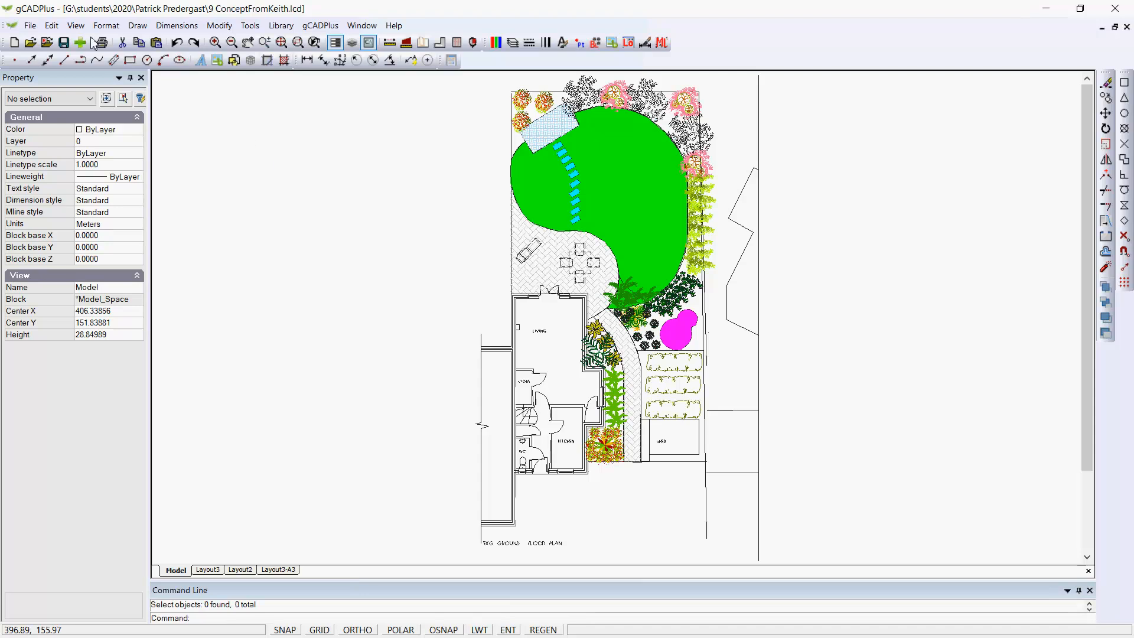
mouse_move(112, 26)
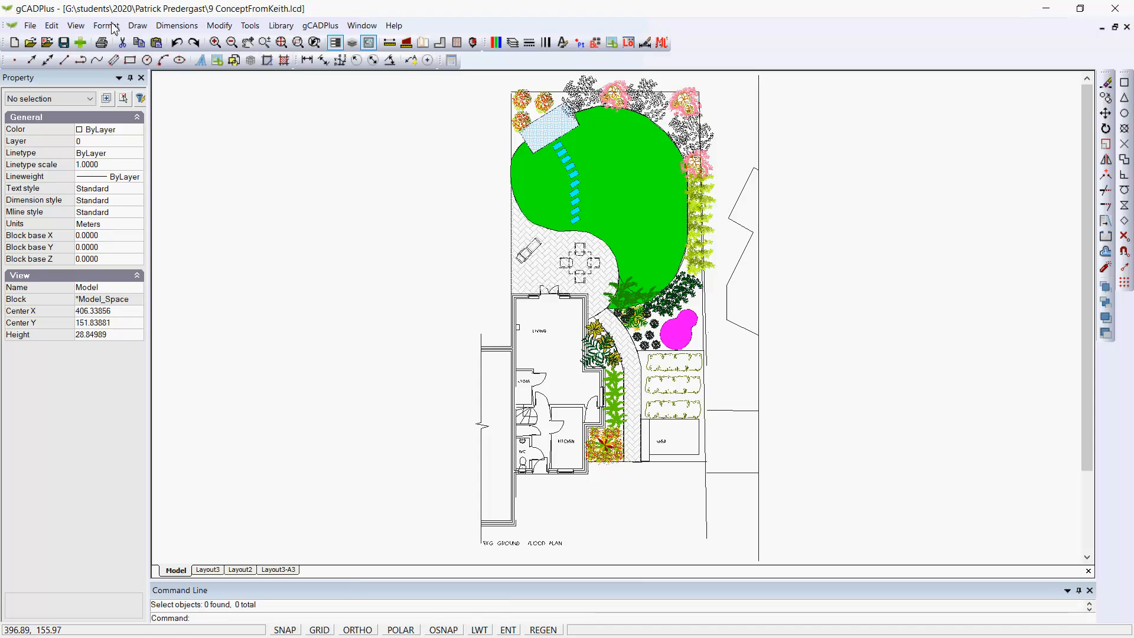
click(105, 25)
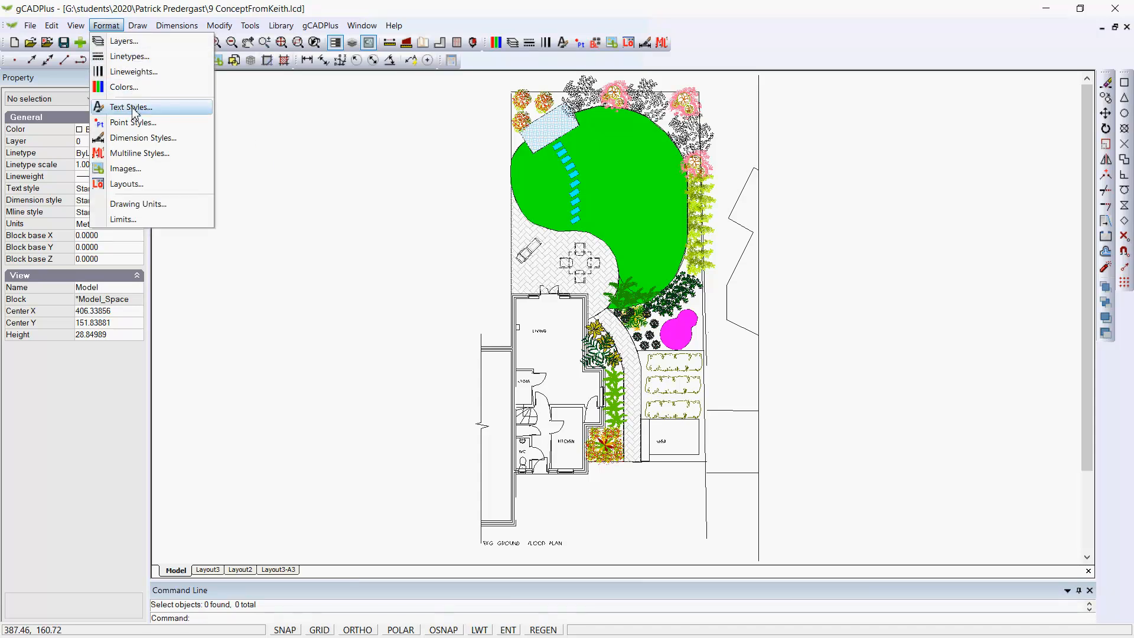
click(129, 107)
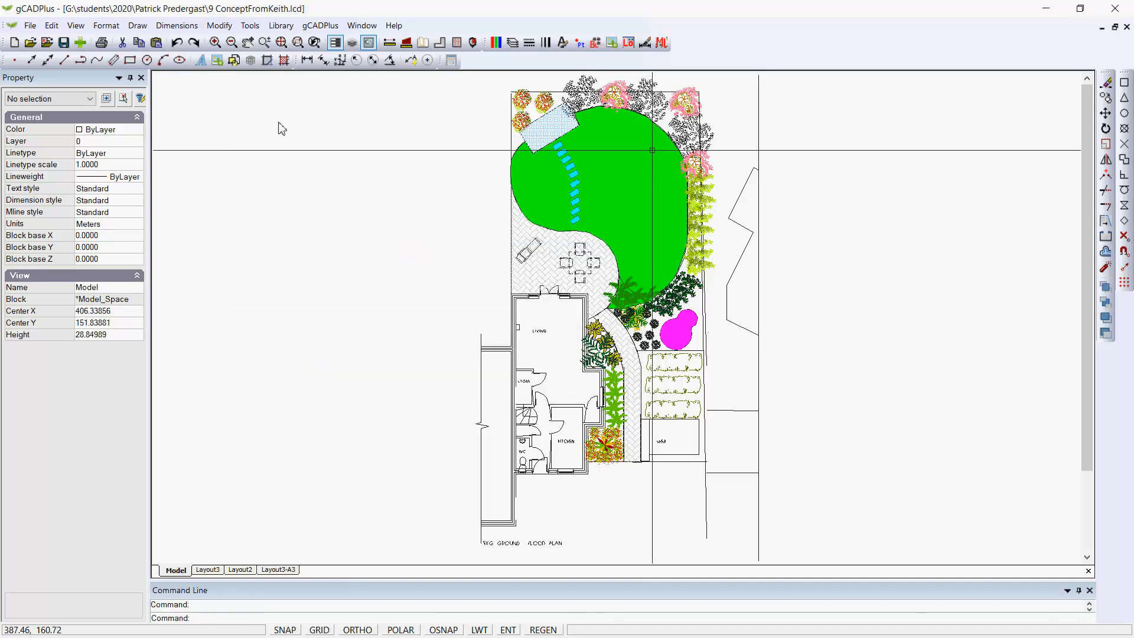
mouse_move(176, 26)
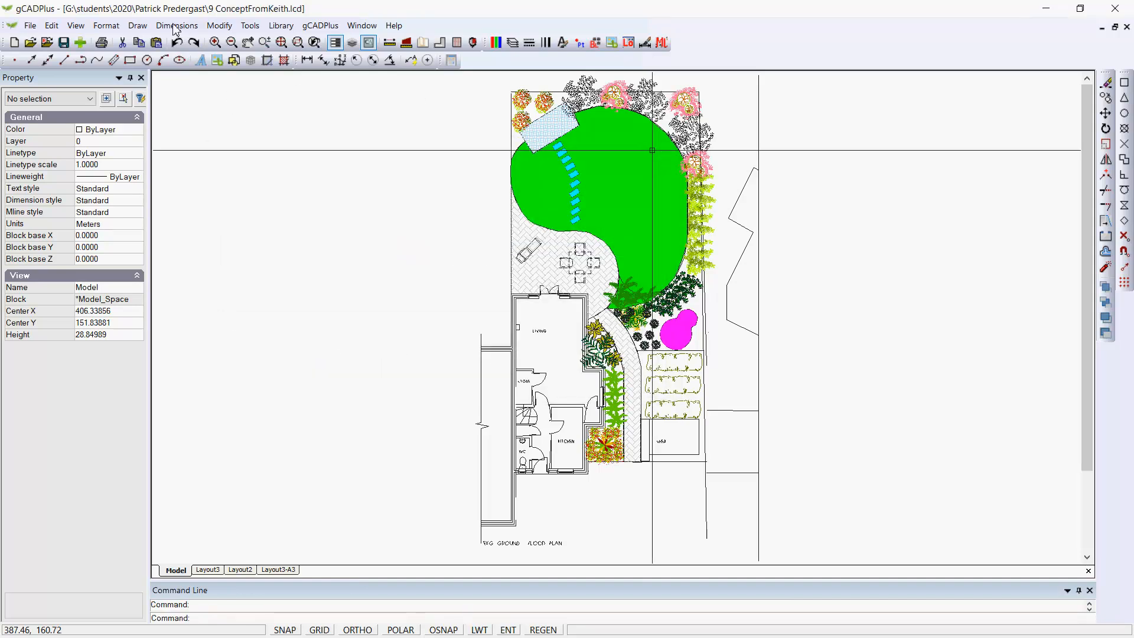
click(177, 25)
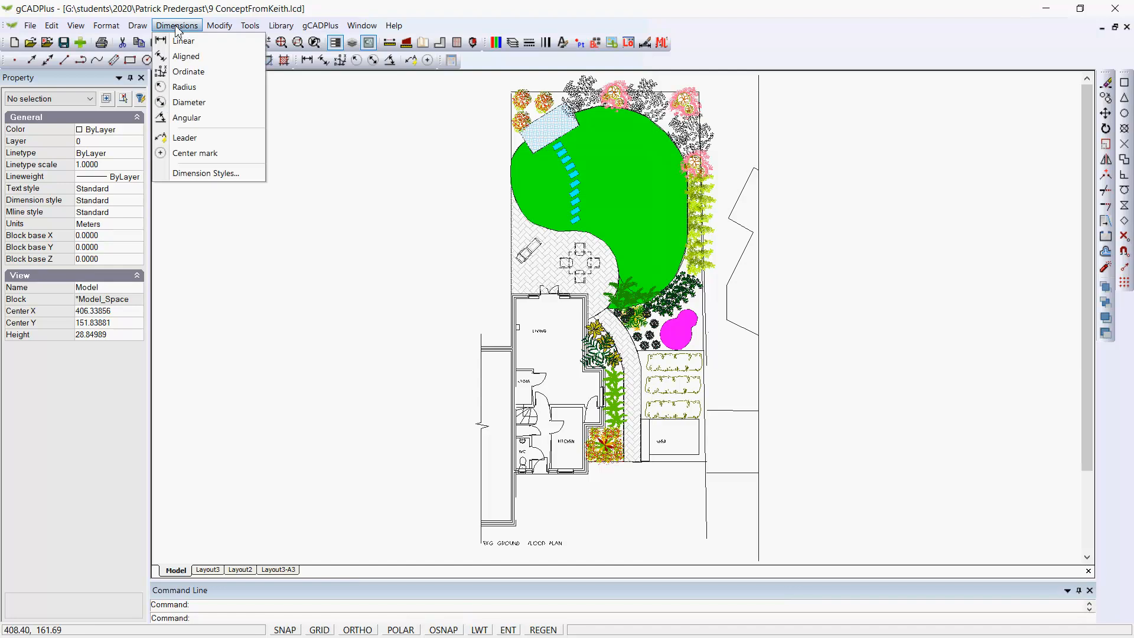
click(206, 173)
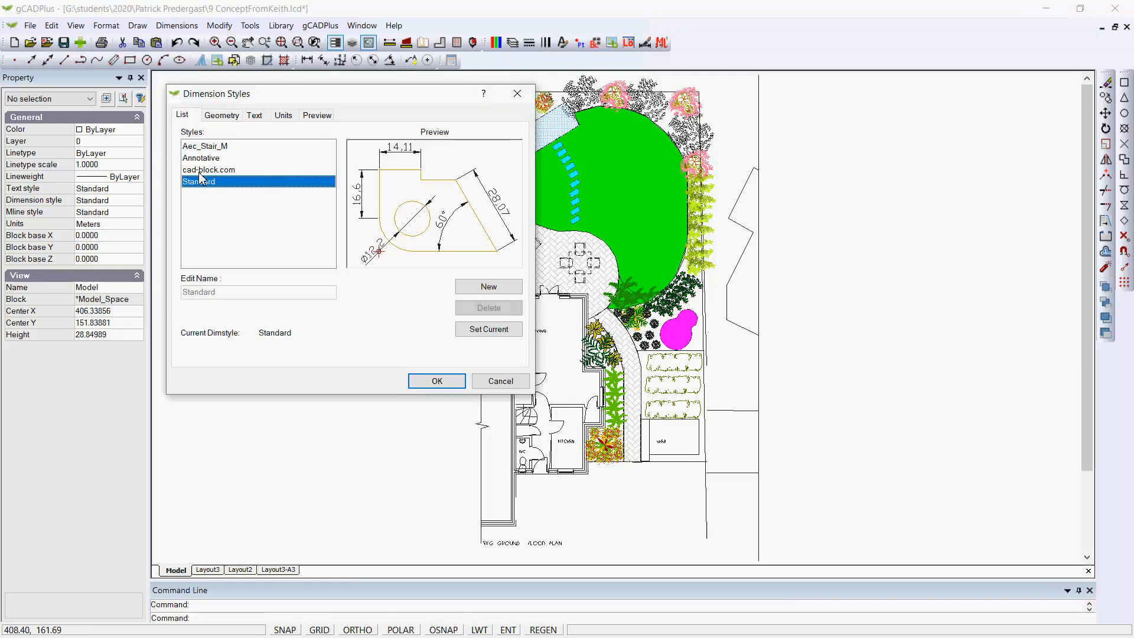
click(204, 146)
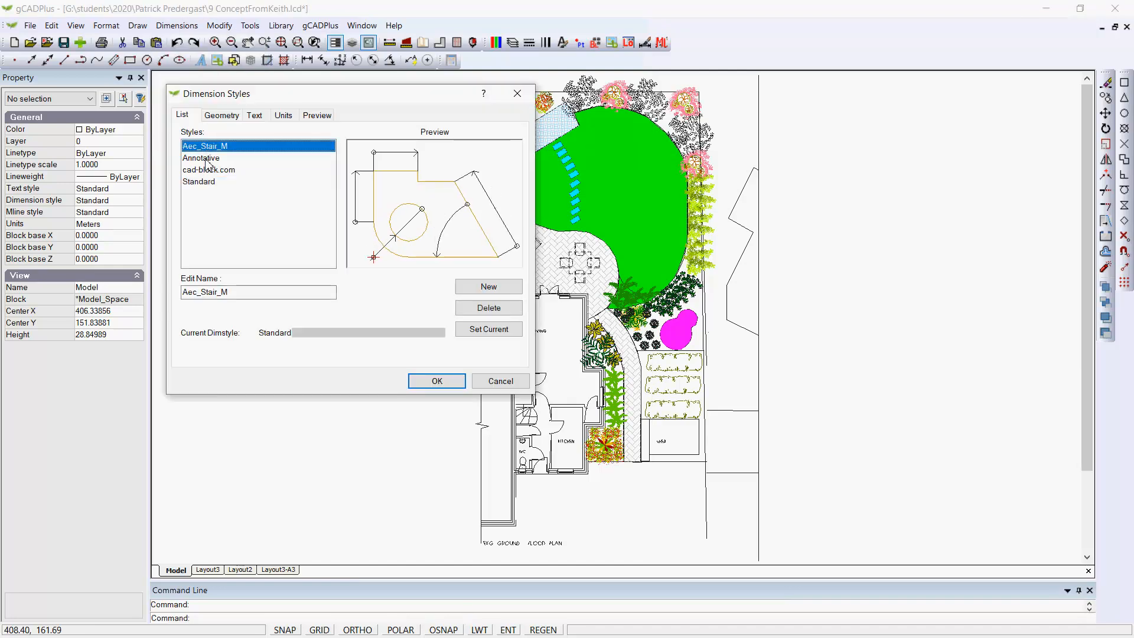
click(209, 170)
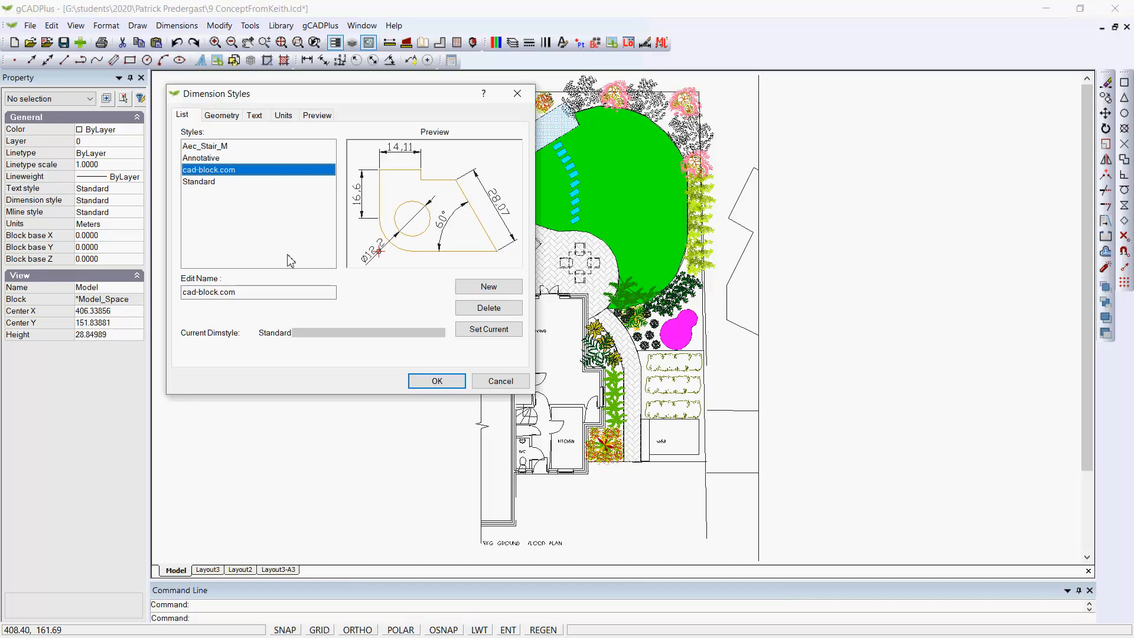
click(435, 381)
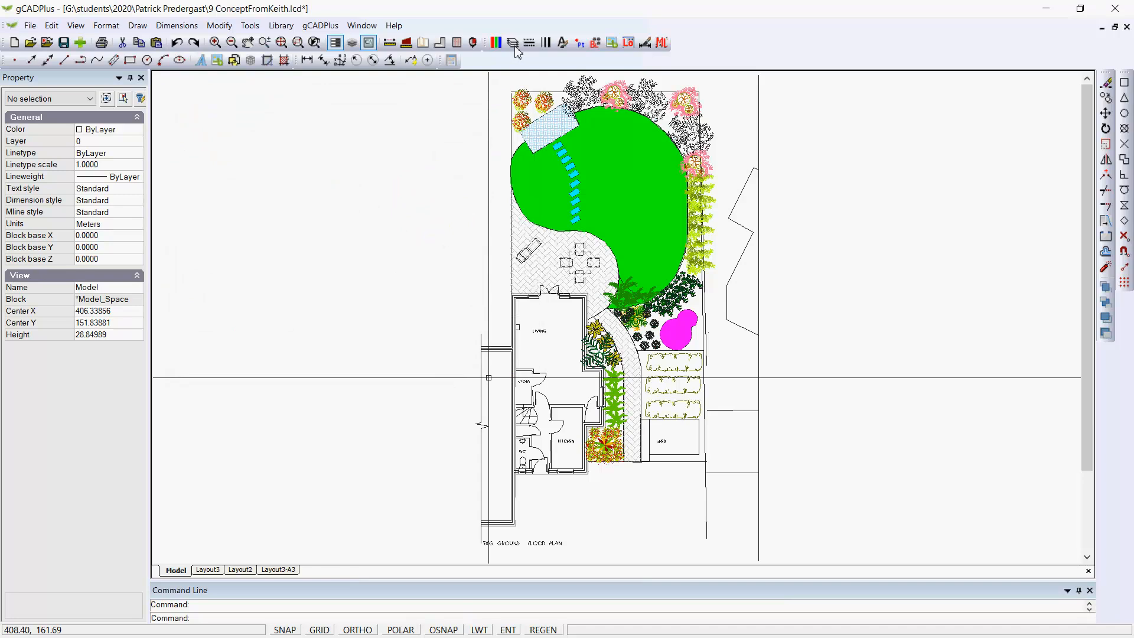
Review the layer list, filtering to layers in use and back to all 32 layers.
click(512, 42)
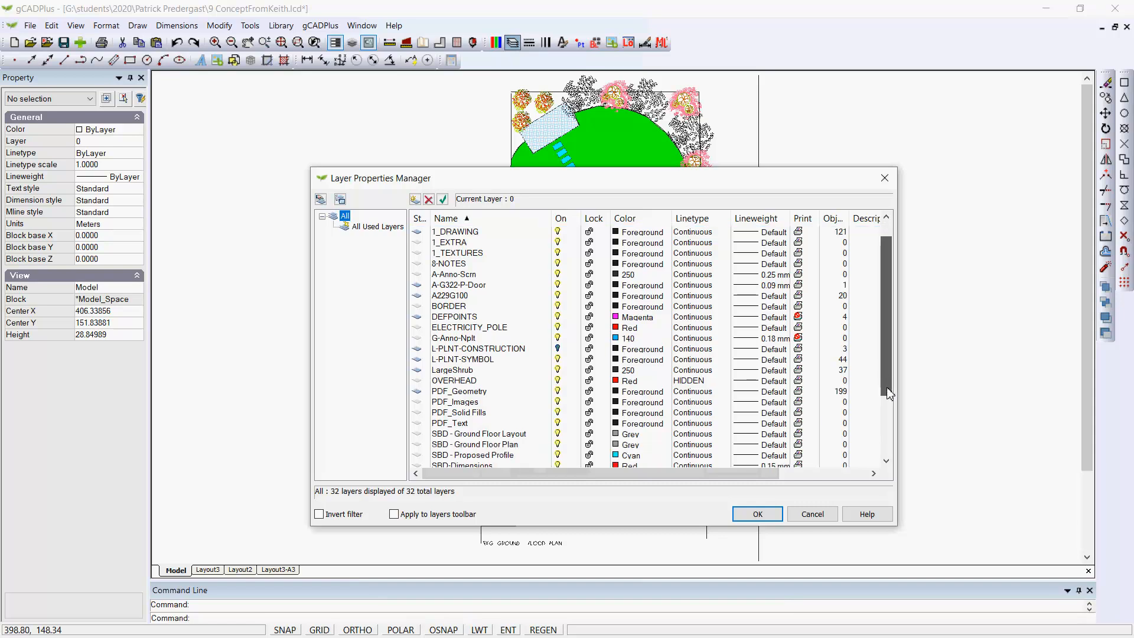
scroll(down, 3)
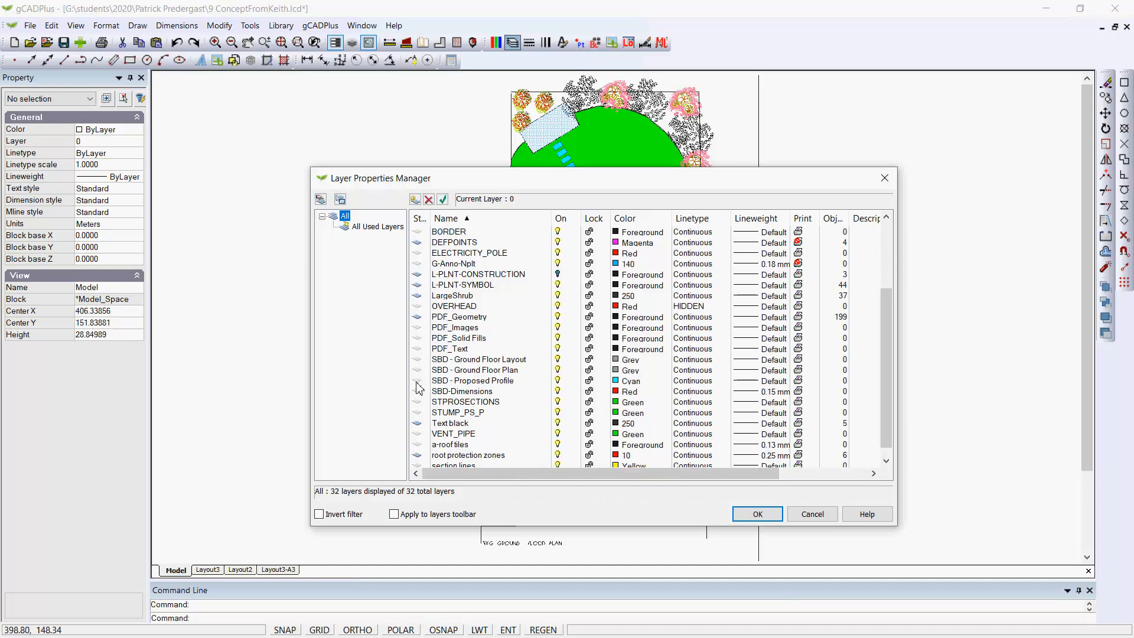
mouse_move(384, 245)
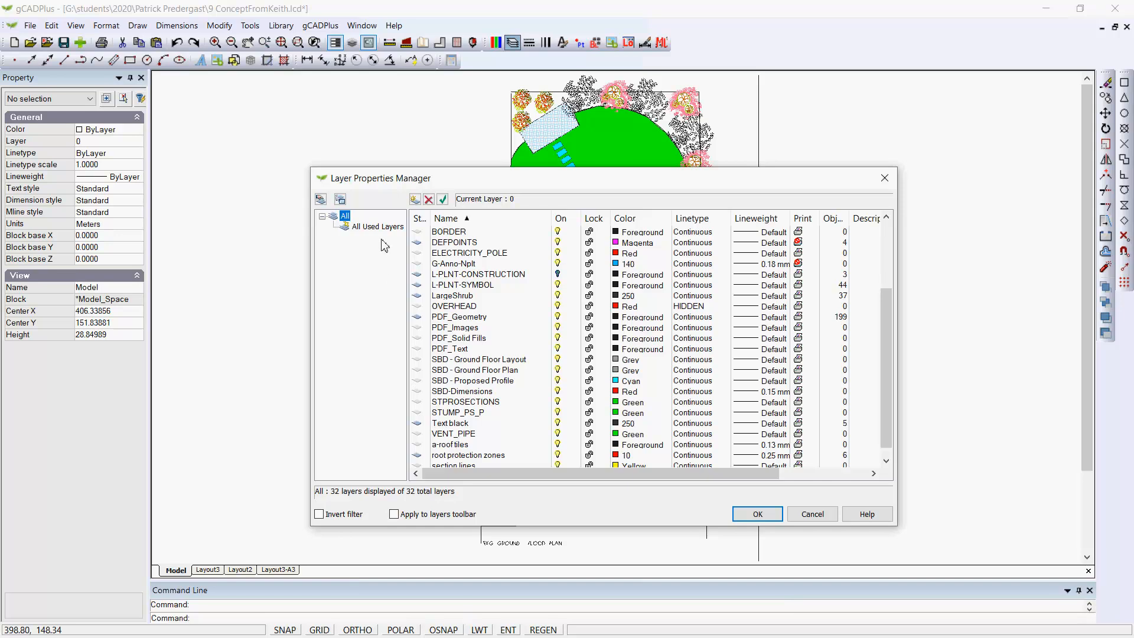
click(377, 226)
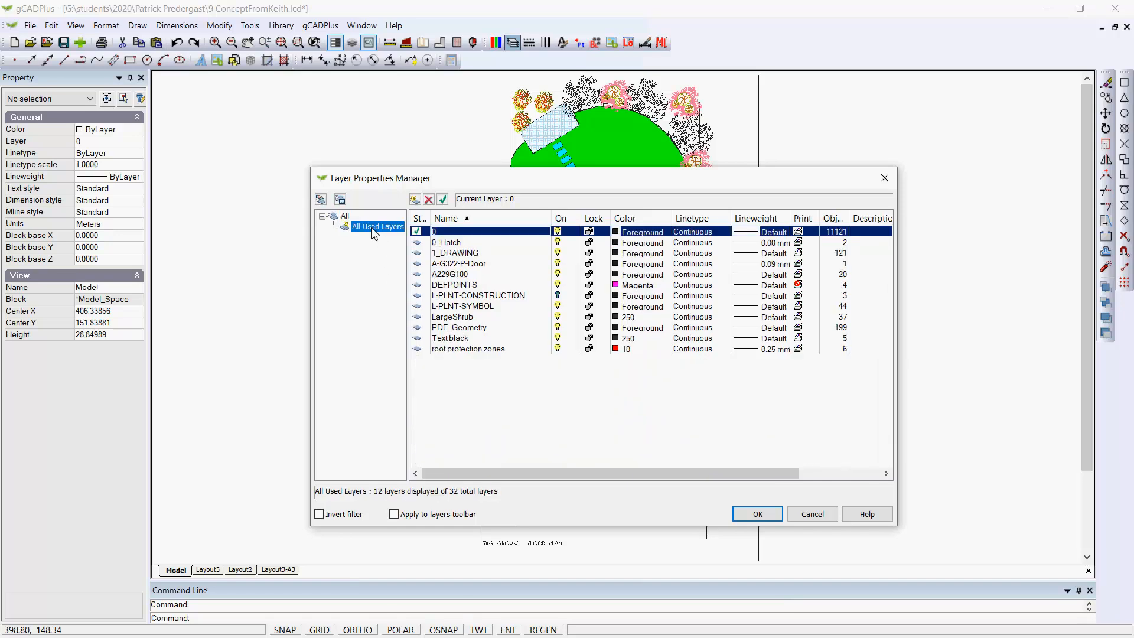
mouse_move(516, 343)
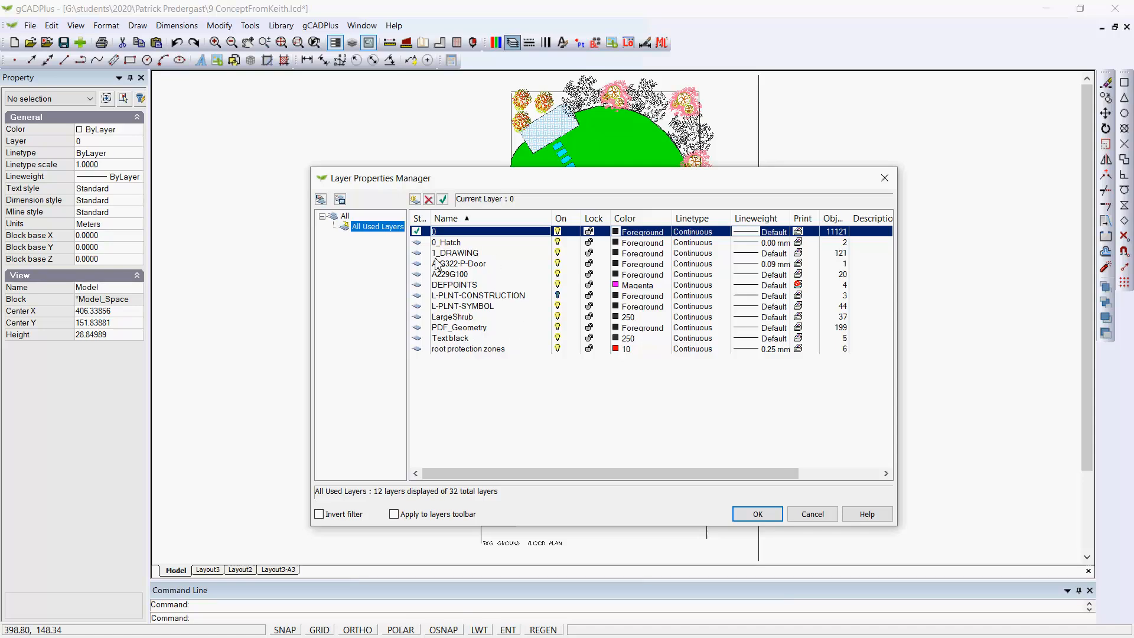
click(345, 215)
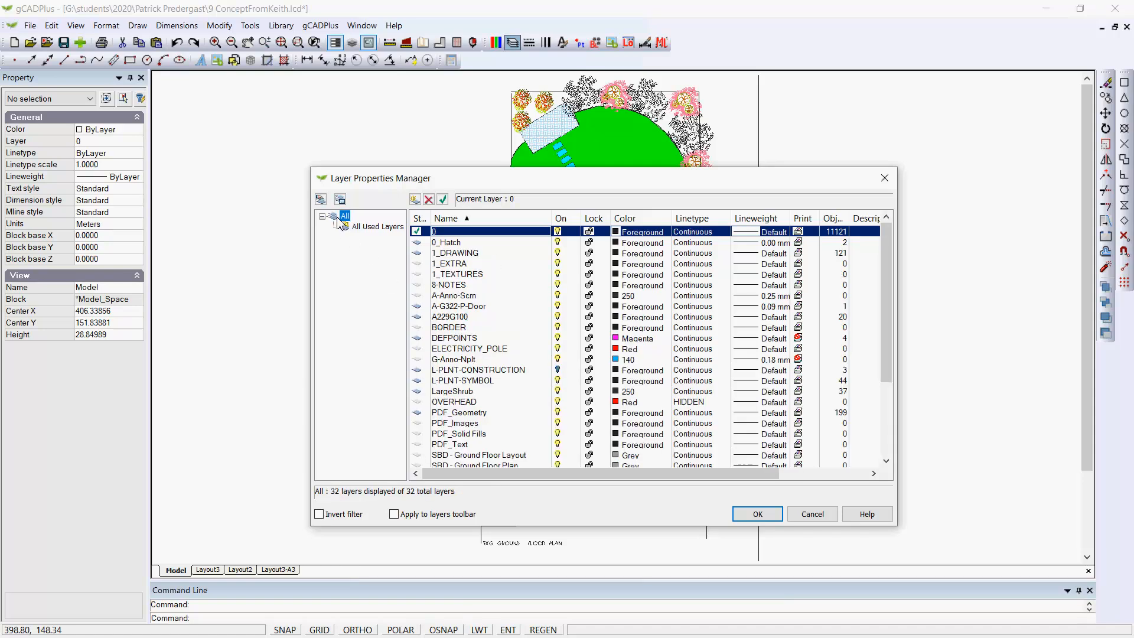
mouse_move(914, 573)
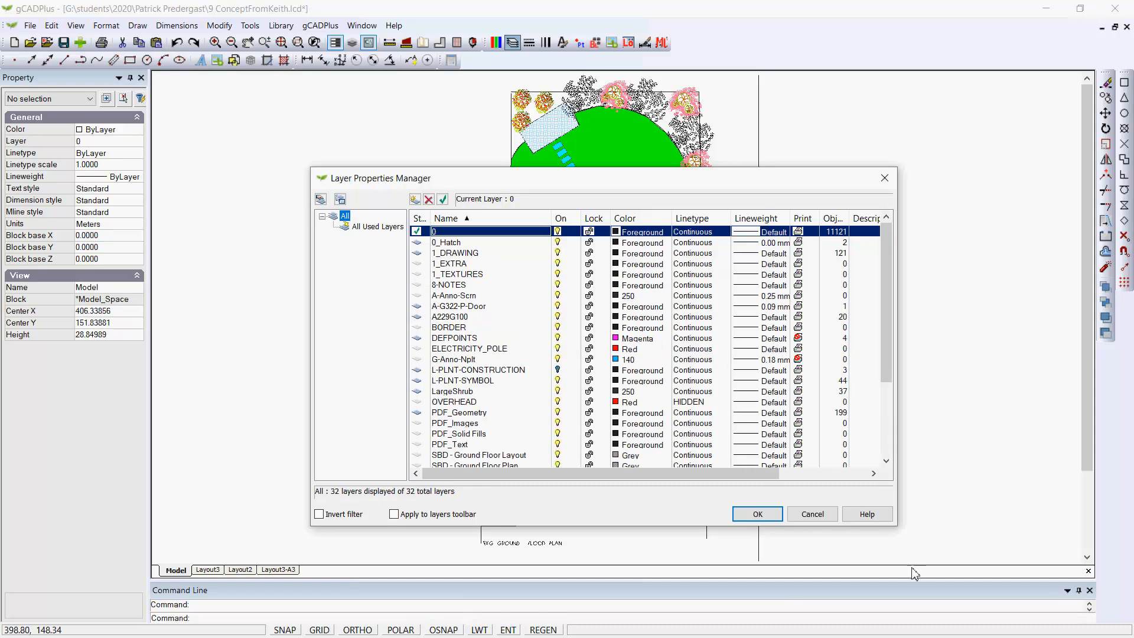
click(756, 513)
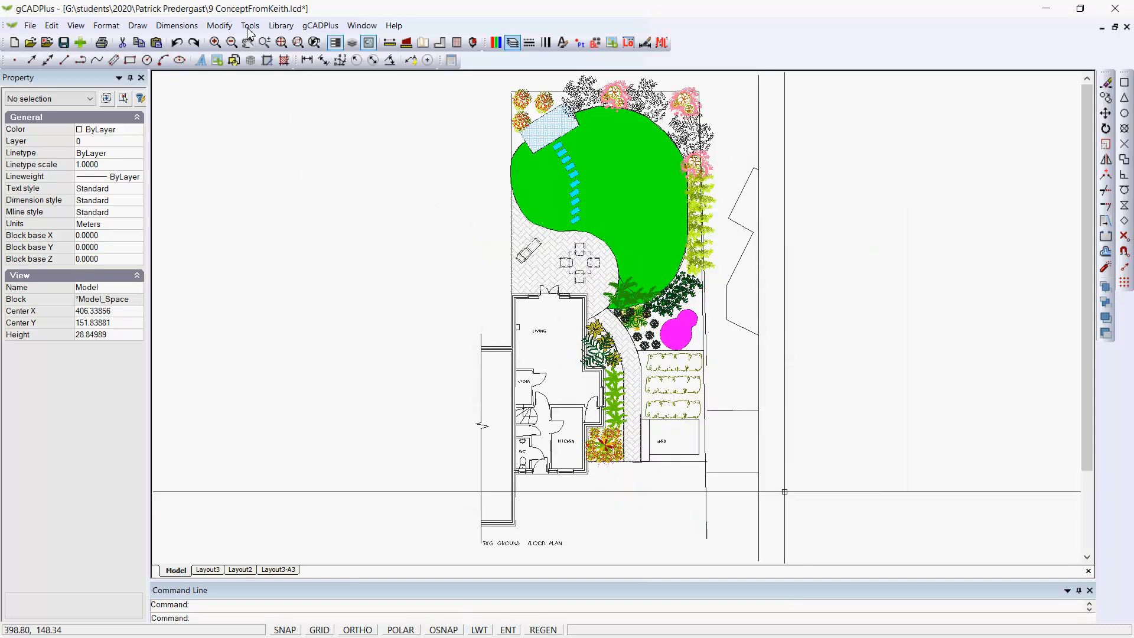
Purge unused objects, removing 20 layers, 4 text styles and 37 blocks.
click(249, 26)
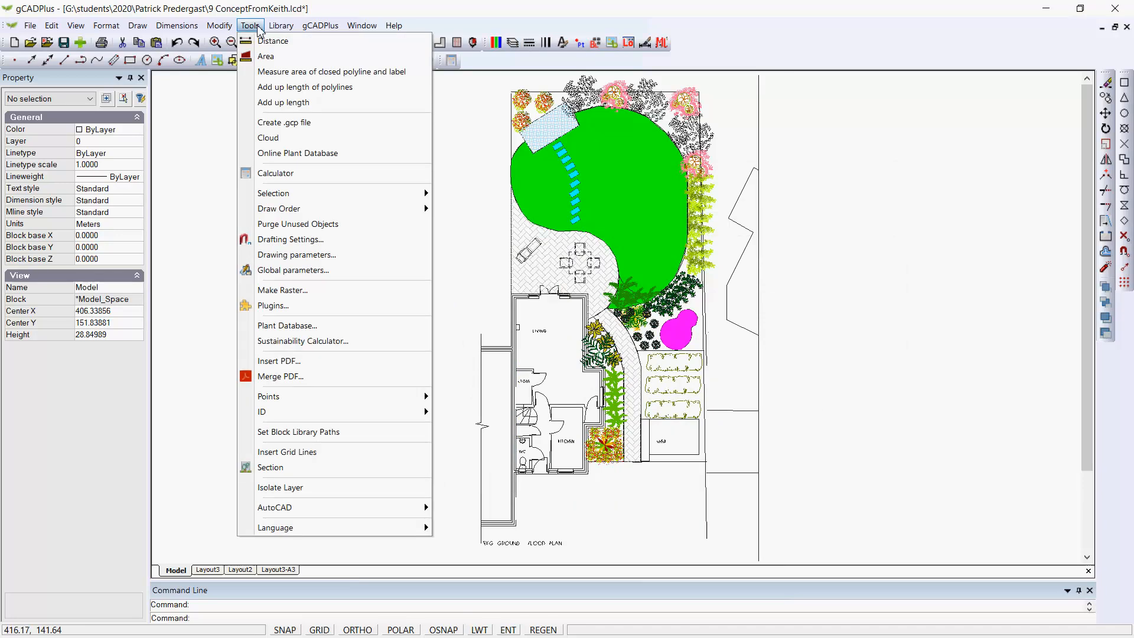
mouse_move(296, 223)
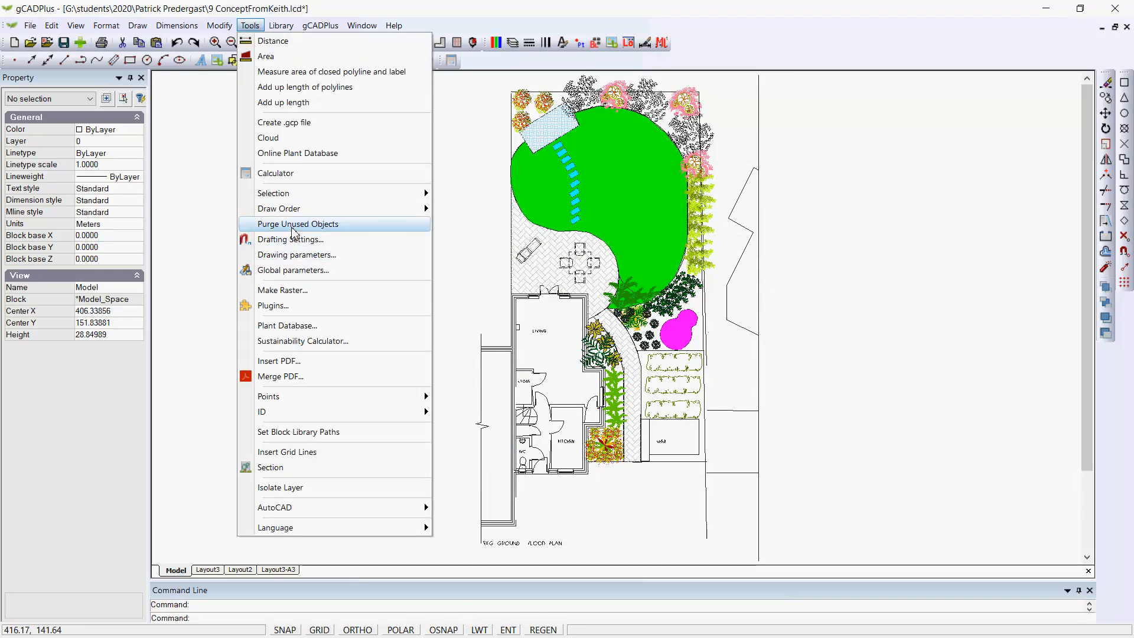
click(295, 223)
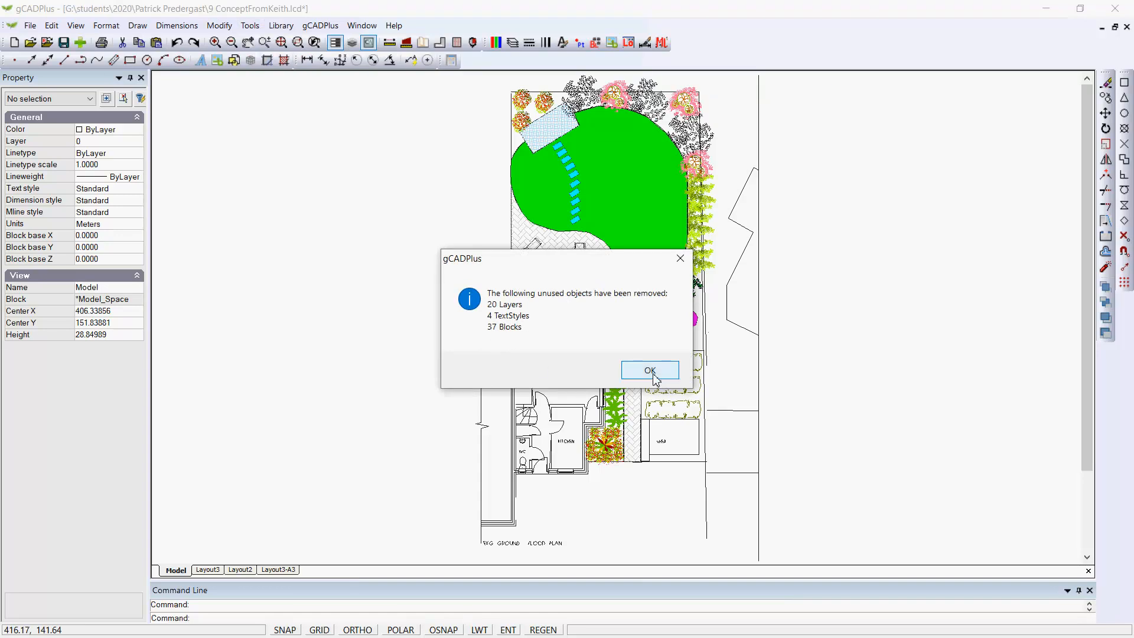
click(648, 370)
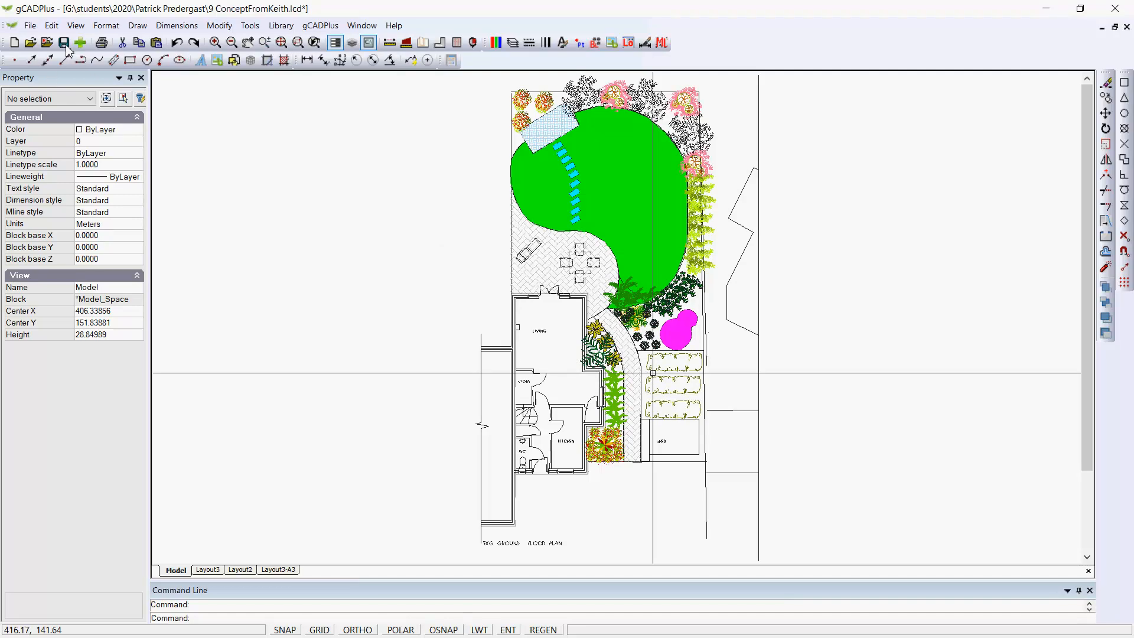
mouse_move(233, 189)
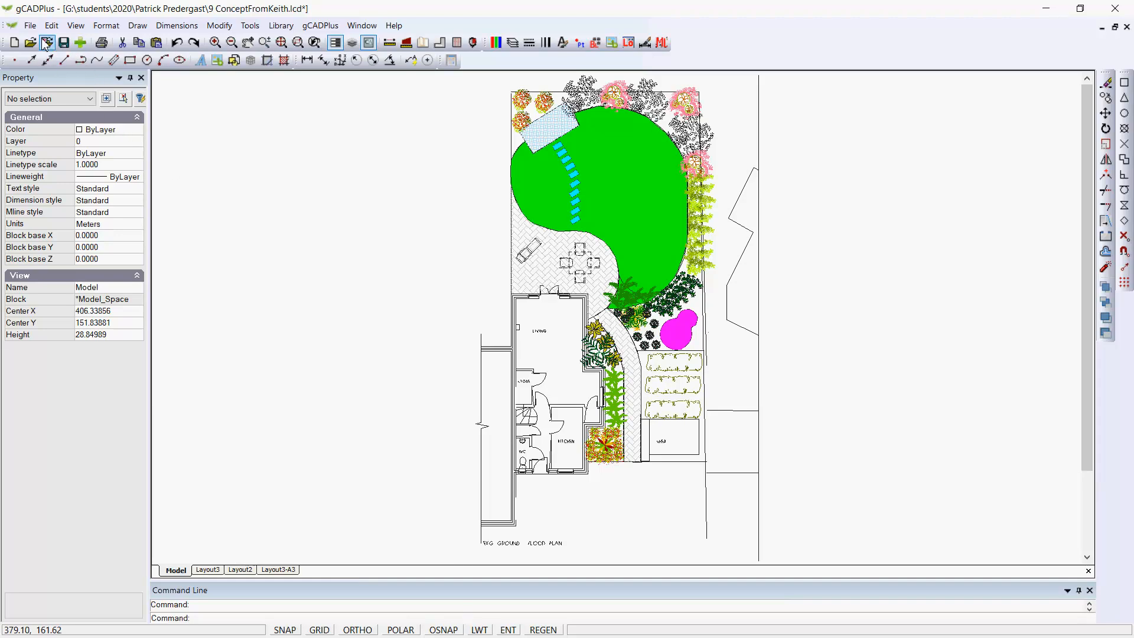
Report the drawing's file size, now 1430KB after the purge.
click(30, 26)
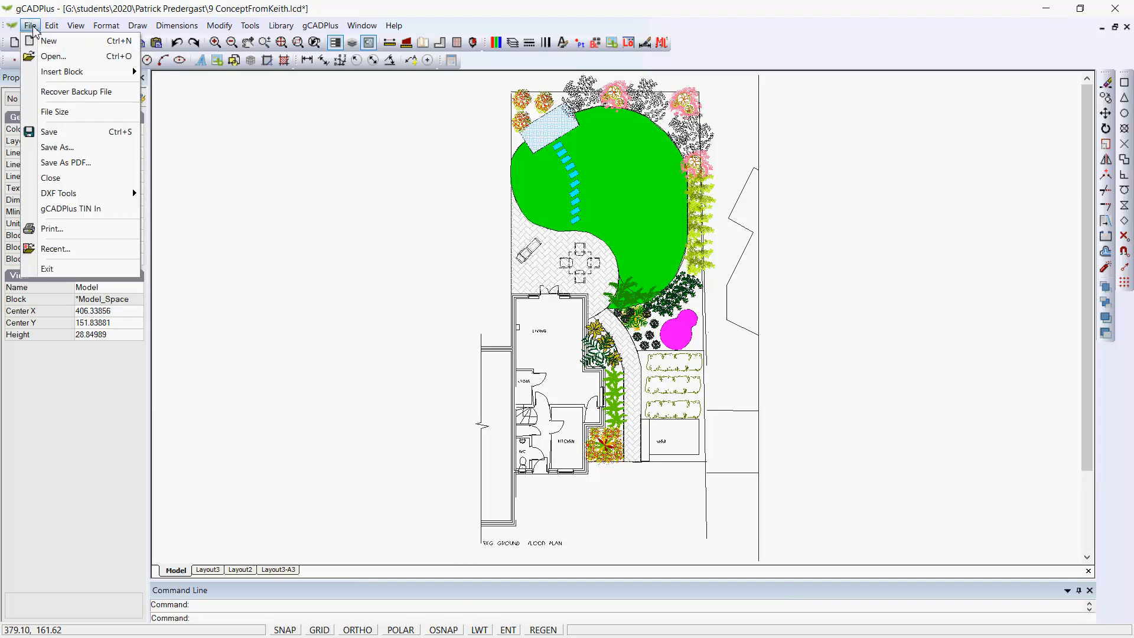
click(55, 112)
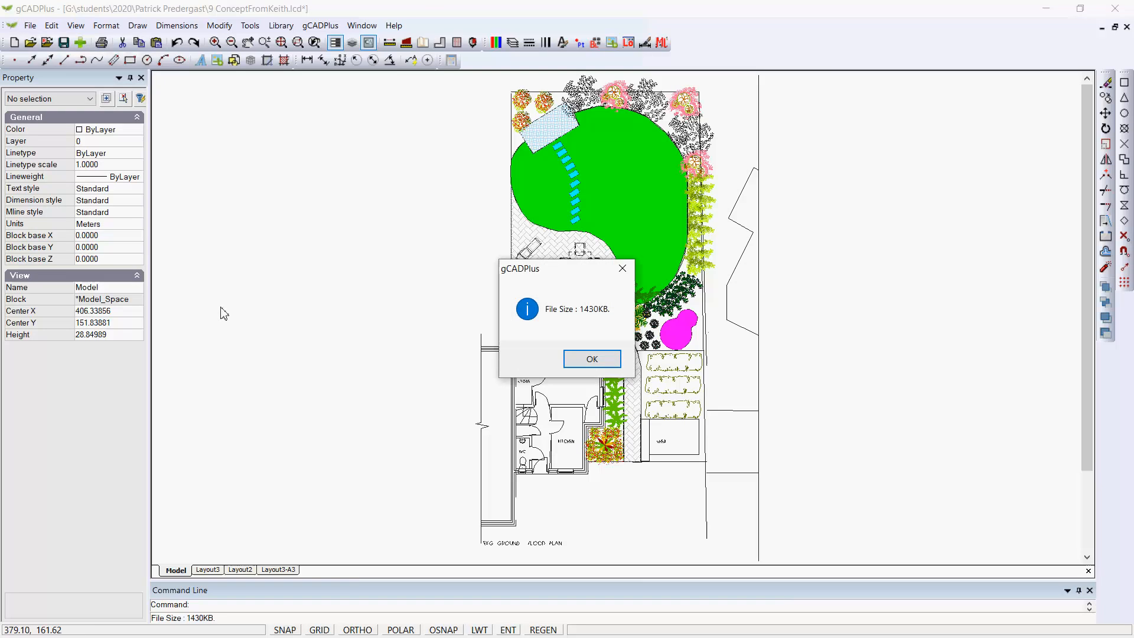
mouse_move(602, 327)
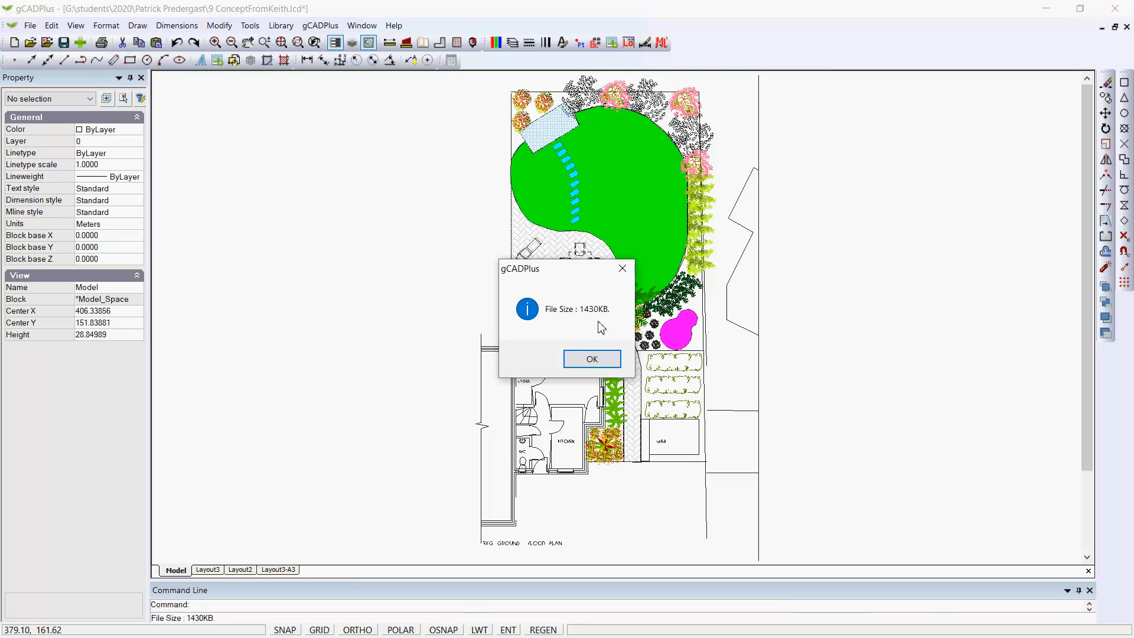
mouse_move(585, 320)
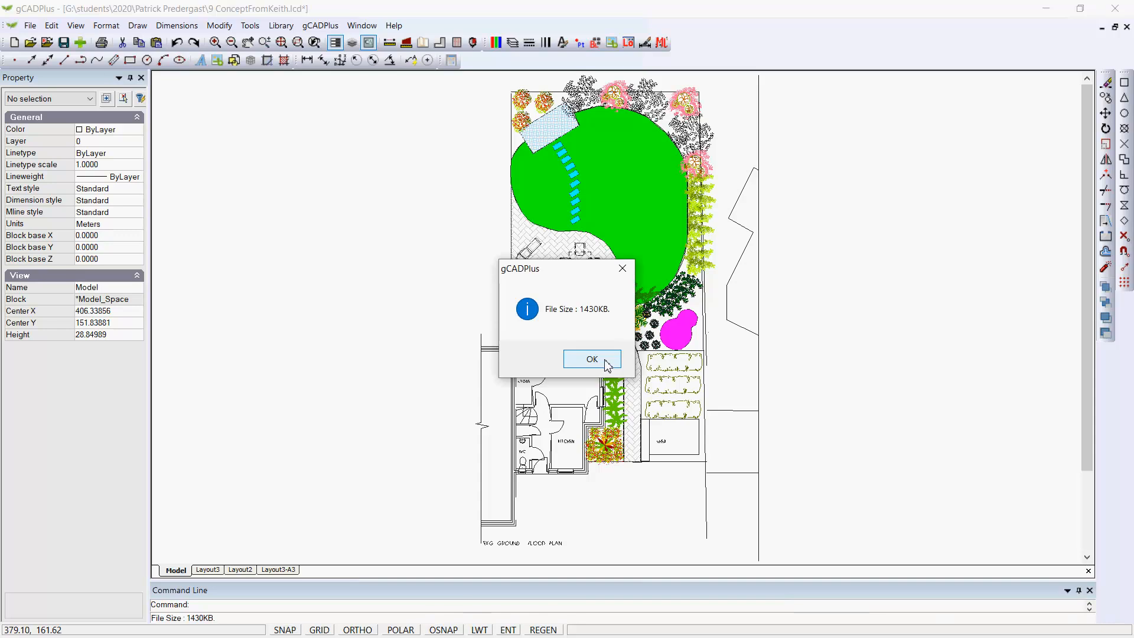
Dismiss the 1430KB report and select the small pink plant block beside the magenta bed.
click(591, 358)
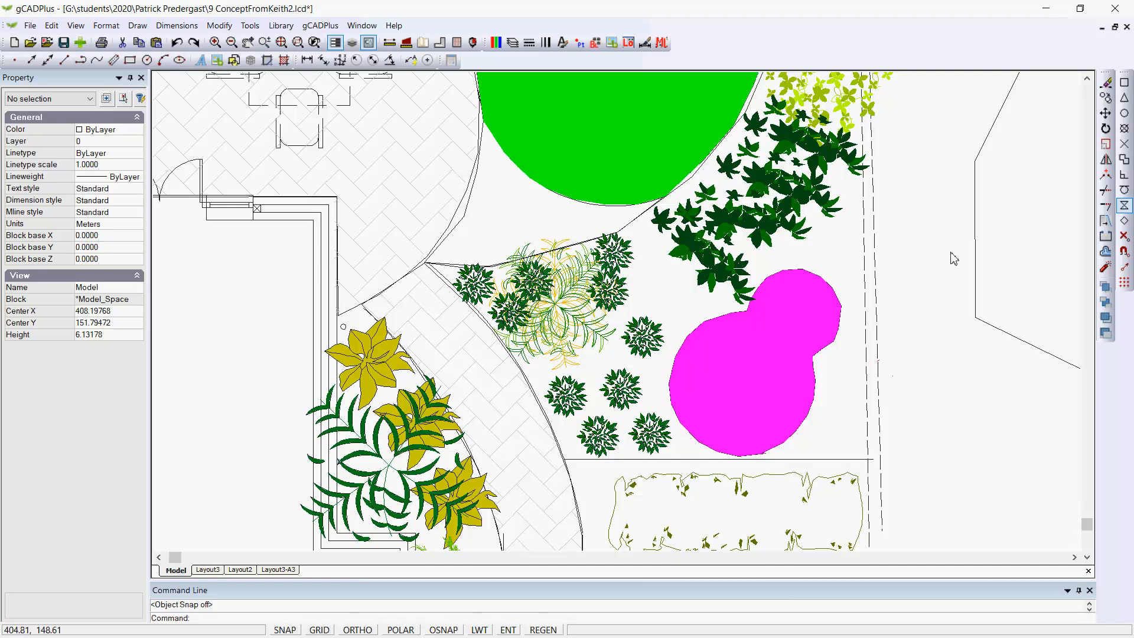
mouse_move(640, 345)
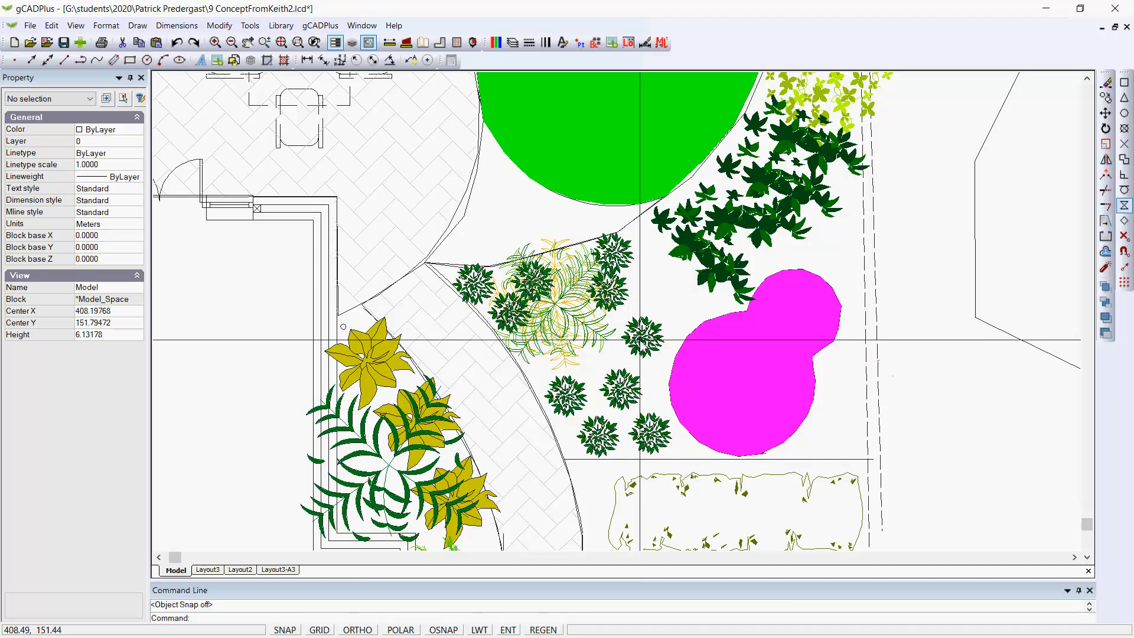
click(644, 340)
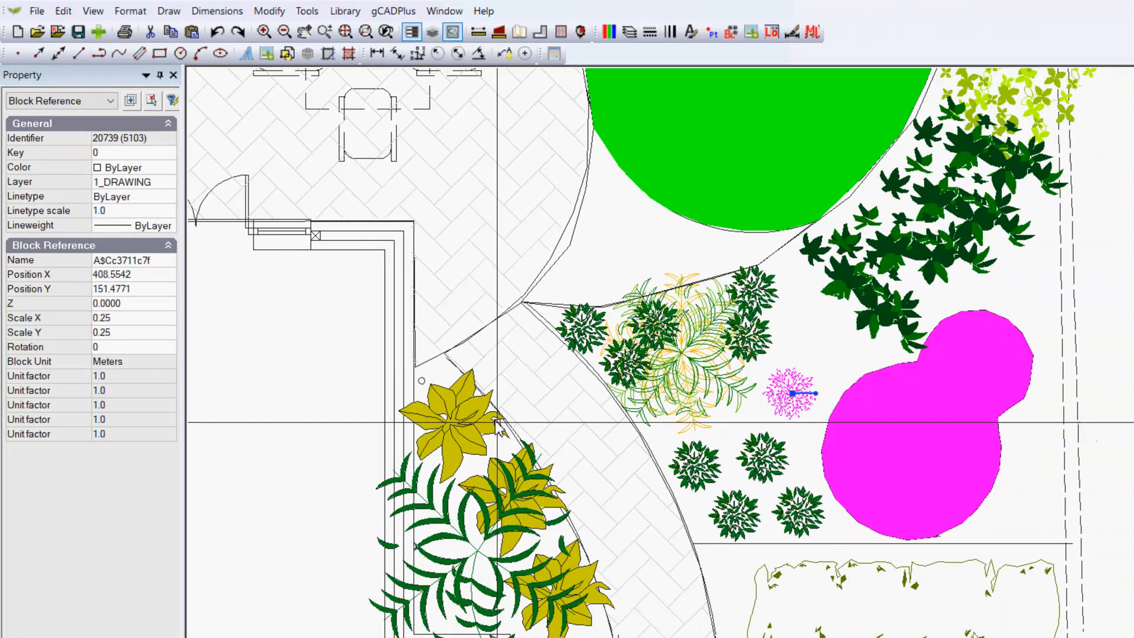
right_click(644, 336)
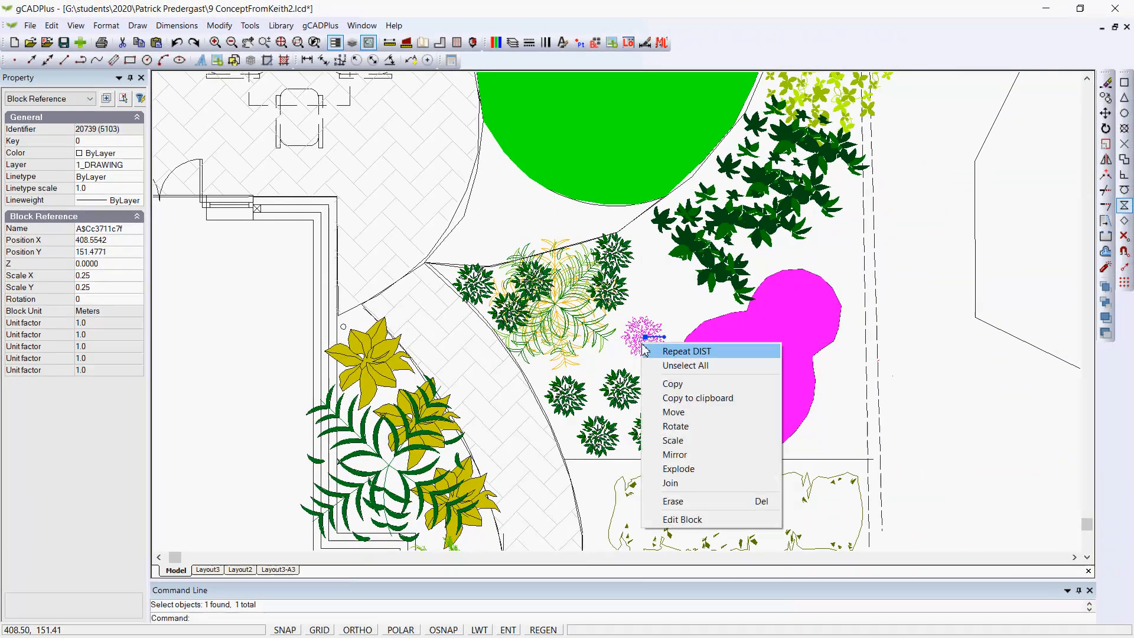
click(680, 519)
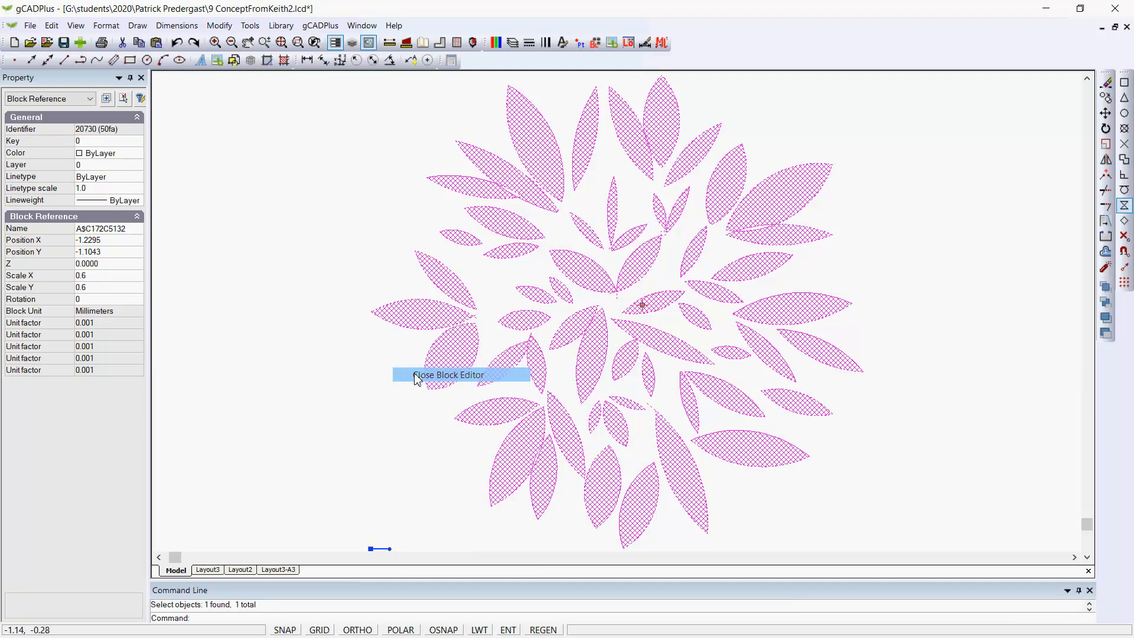
click(442, 374)
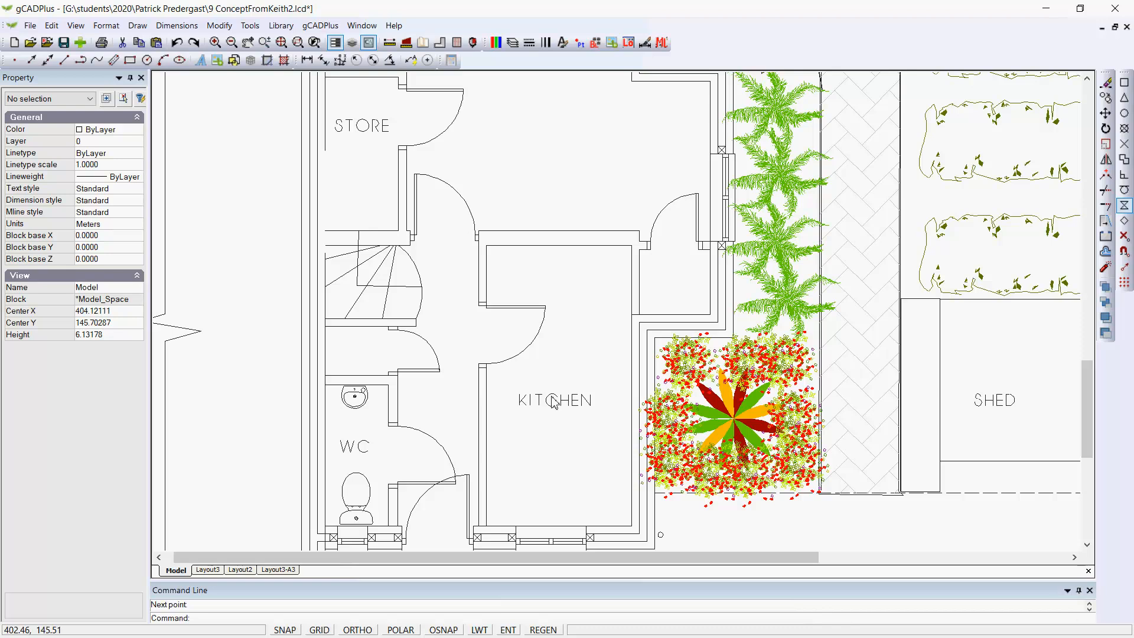
mouse_move(551, 141)
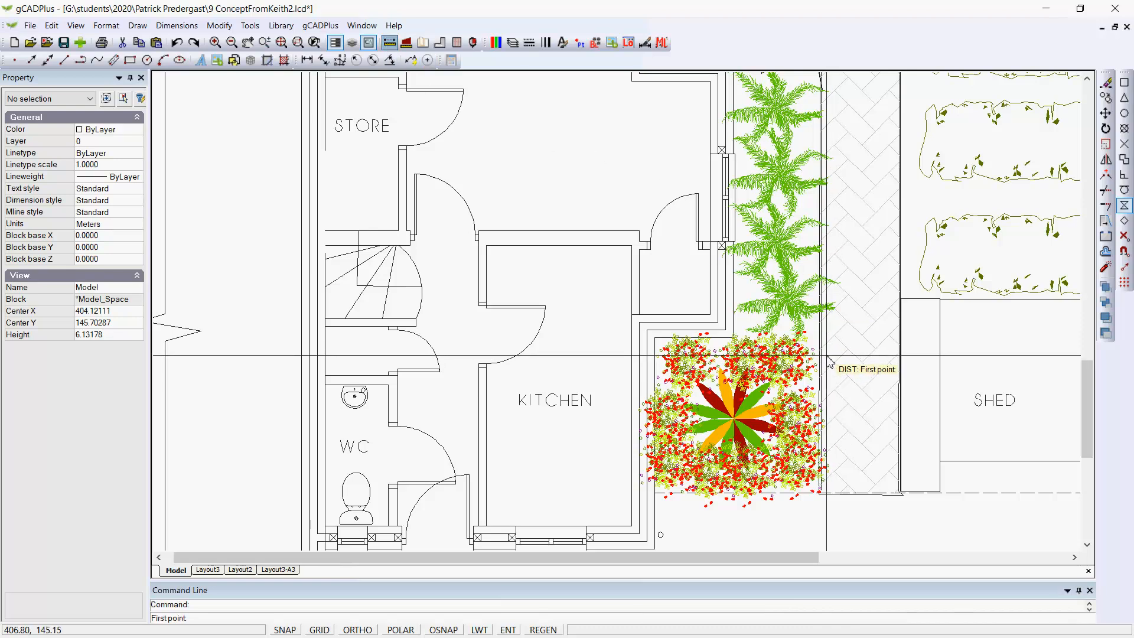
Measure across the paved path beside the kitchen, reading 1.013.
click(829, 361)
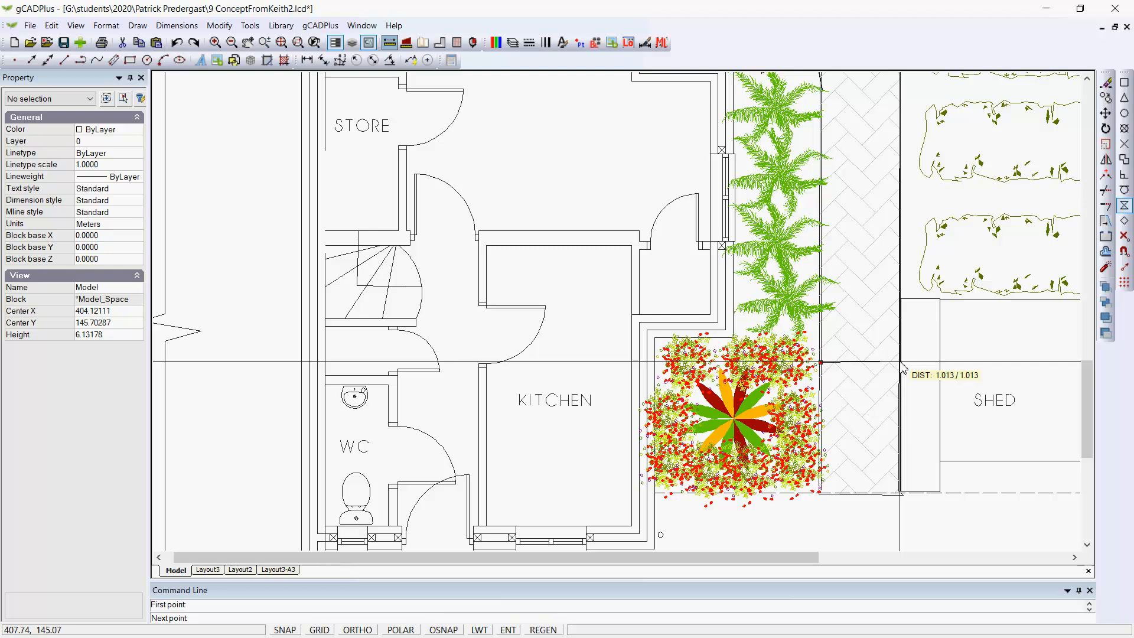
click(891, 361)
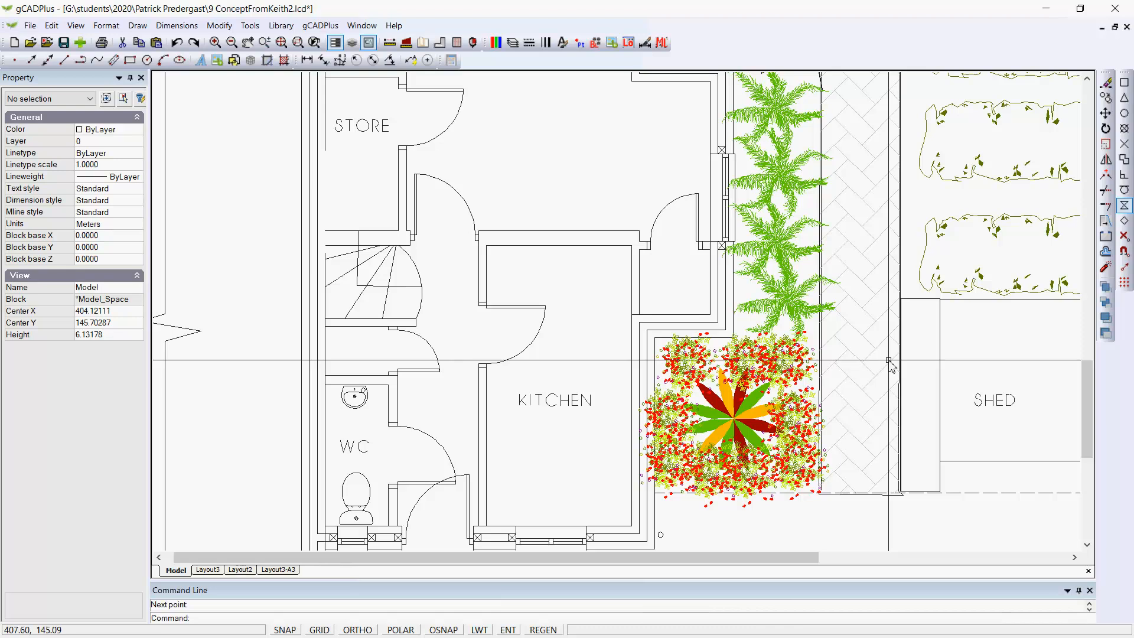
mouse_move(875, 373)
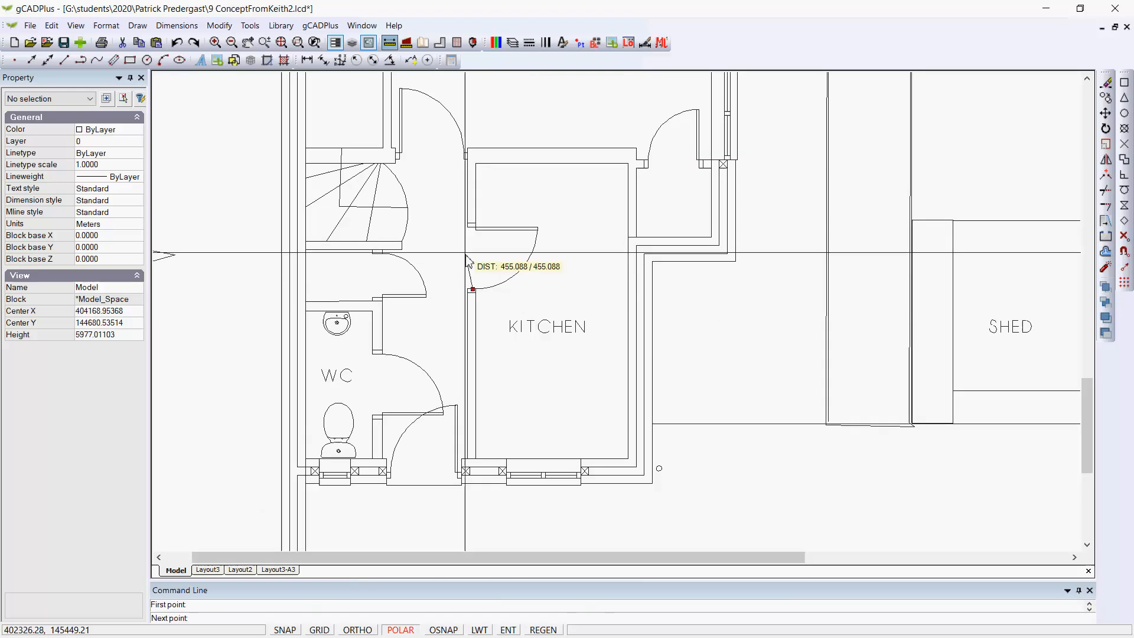
mouse_move(469, 240)
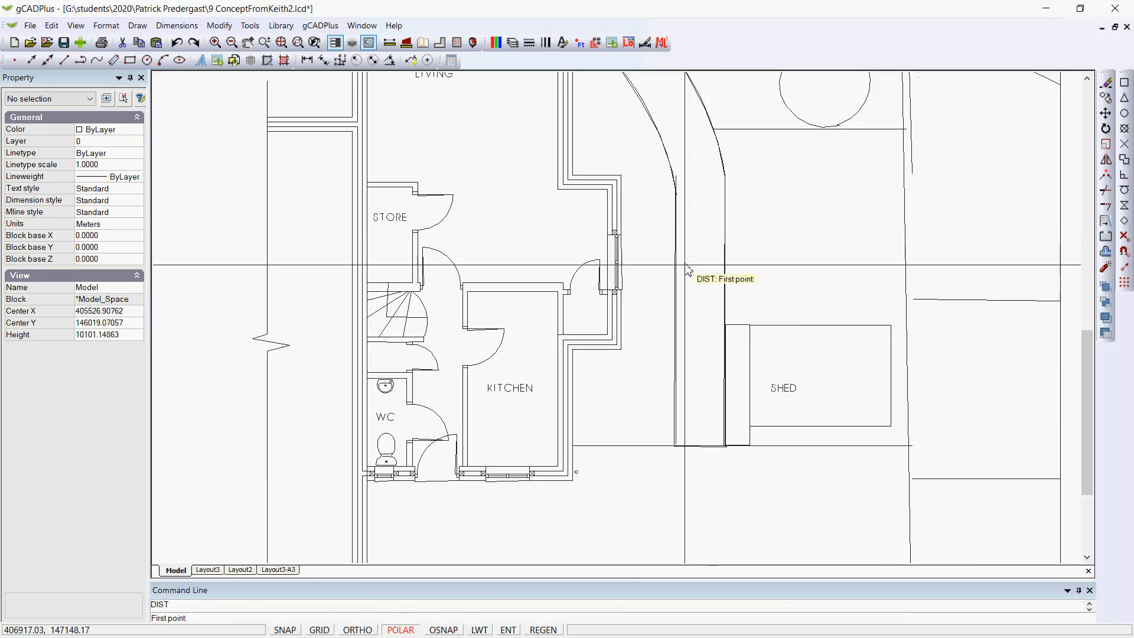
mouse_move(680, 282)
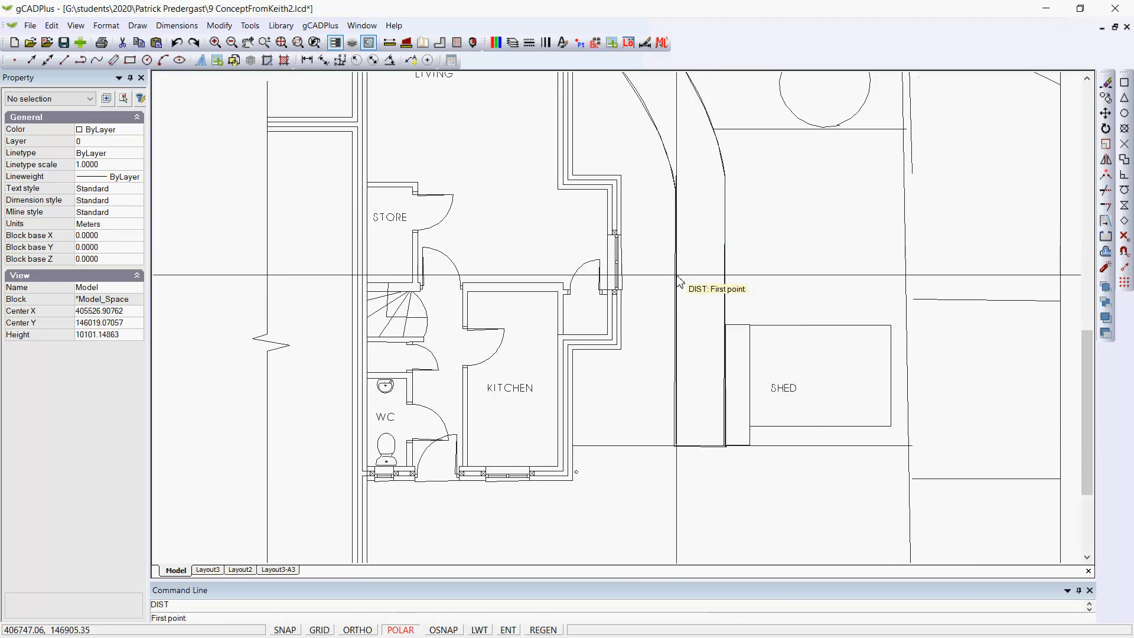
Re-measure across the side path in the rescaled plan, reading 922.701.
click(676, 276)
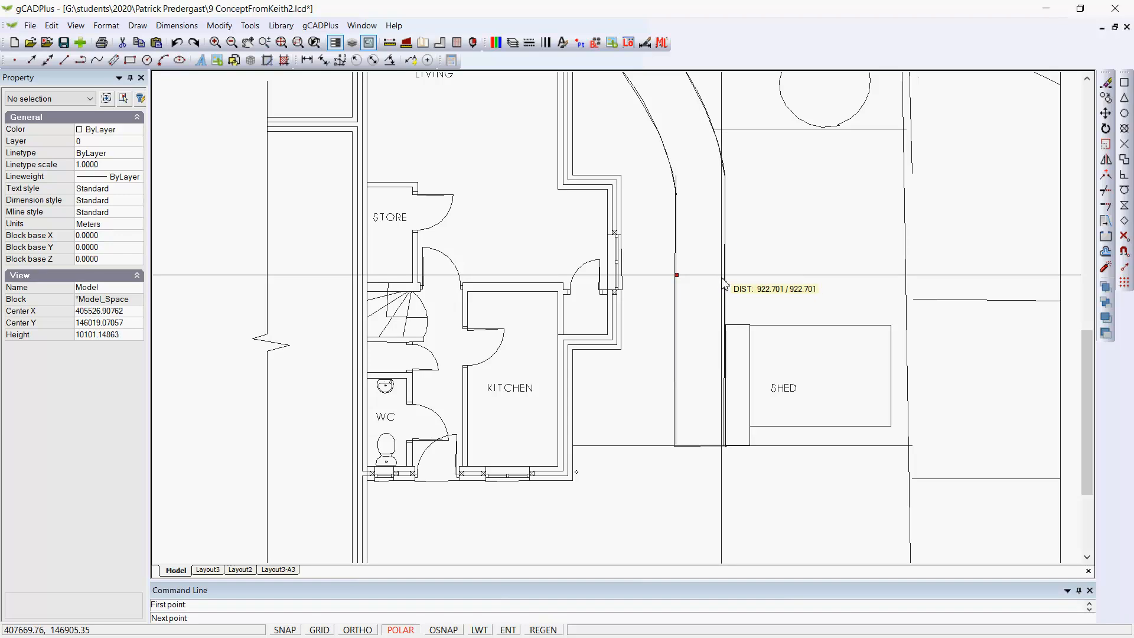
click(724, 276)
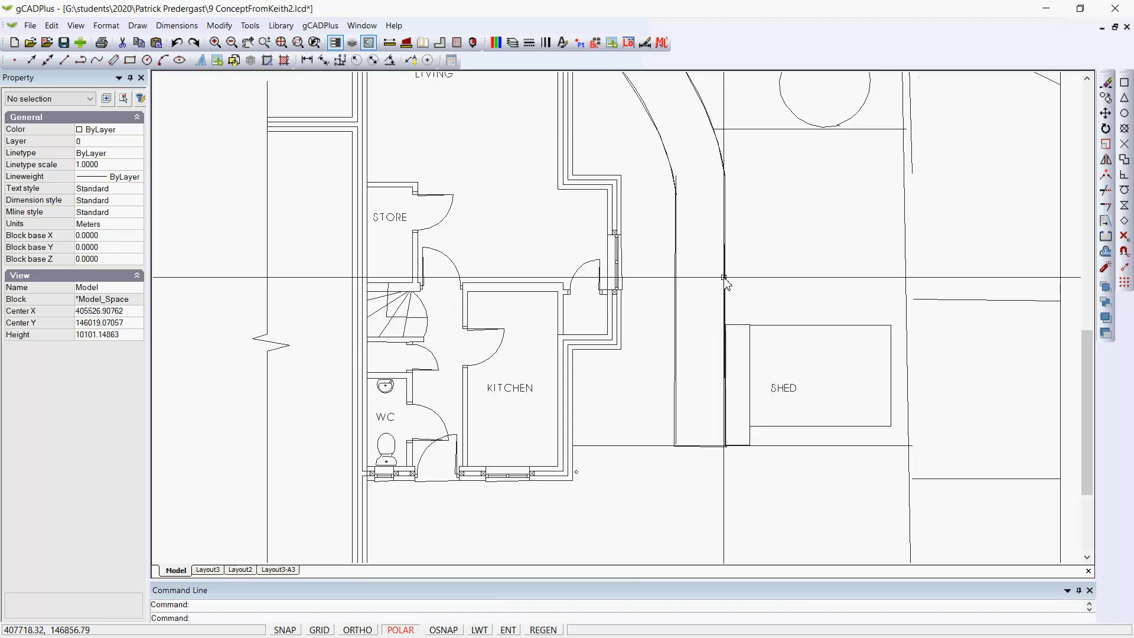
scroll(down, 3)
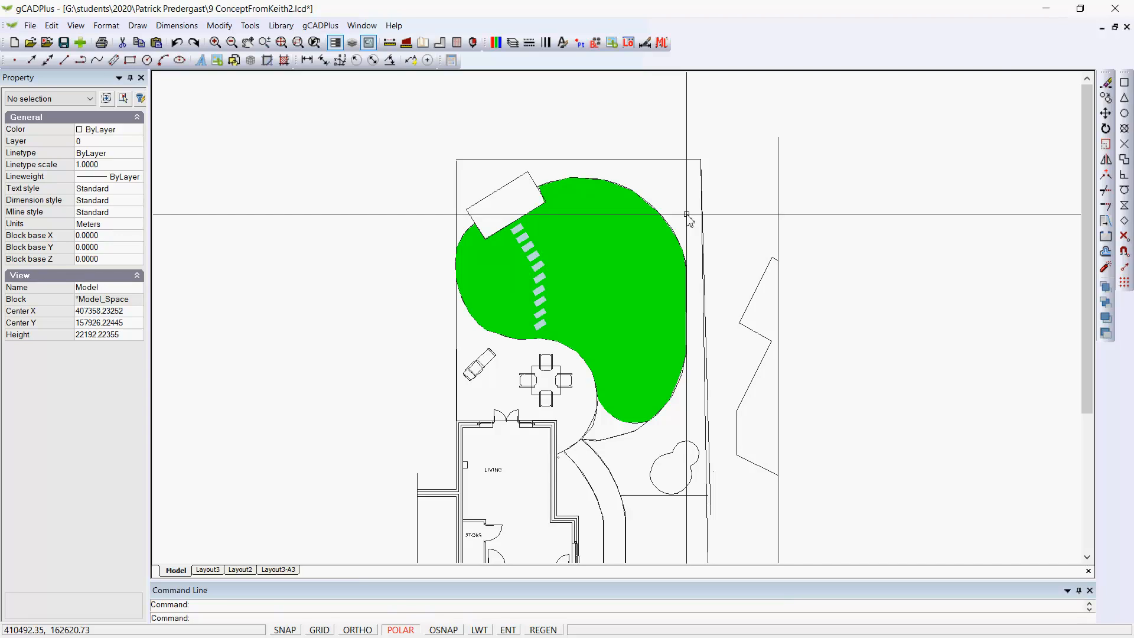
mouse_move(560, 211)
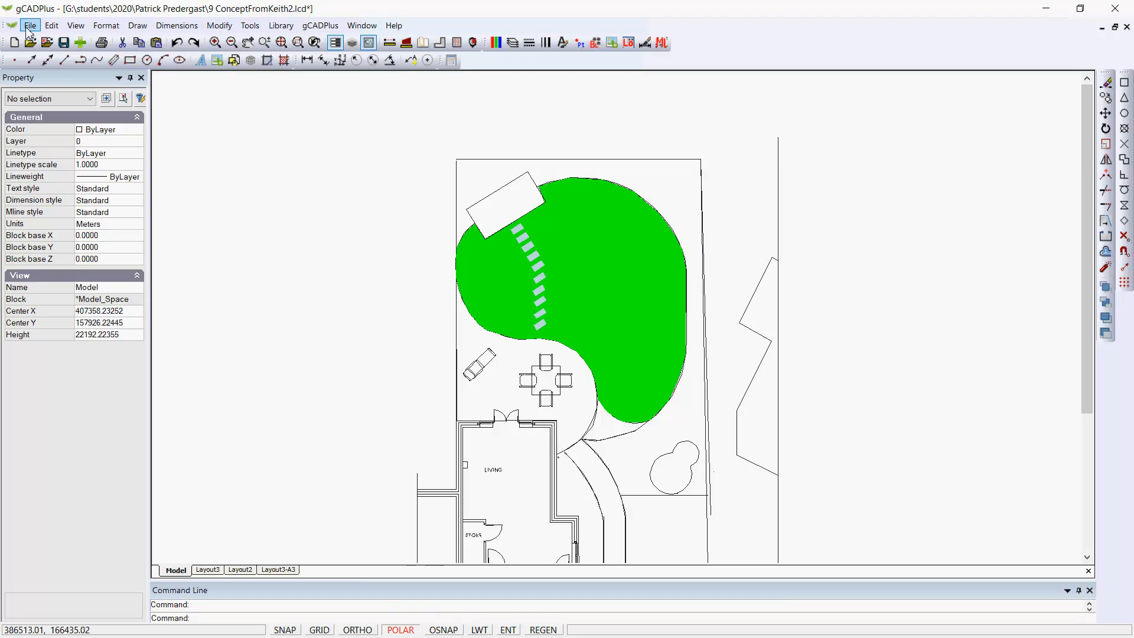
Confirm the file size has dropped to 78KB and dismiss the report.
click(30, 25)
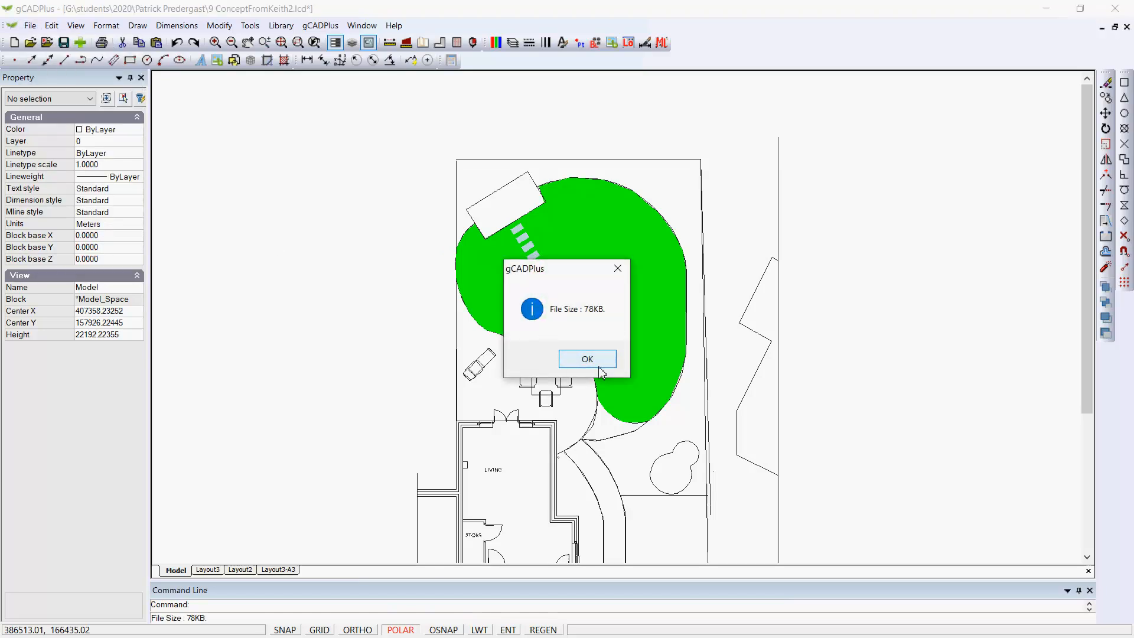
click(587, 358)
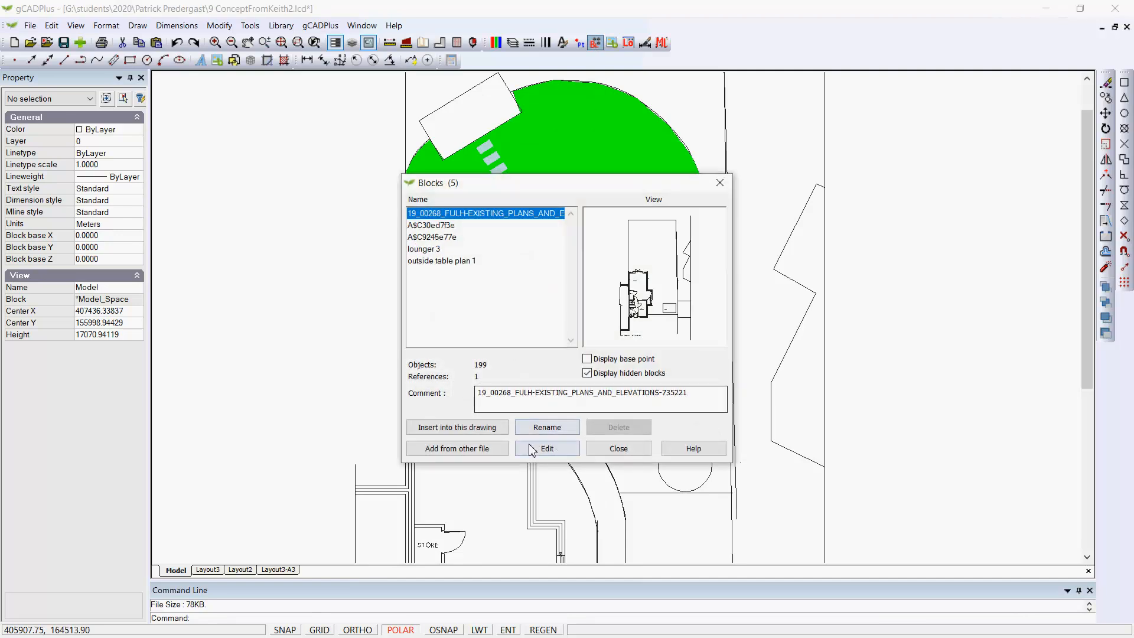
Add 010316Group.lcd's *Model_Space from the Groups folder as a block and accept its insertion settings.
click(457, 448)
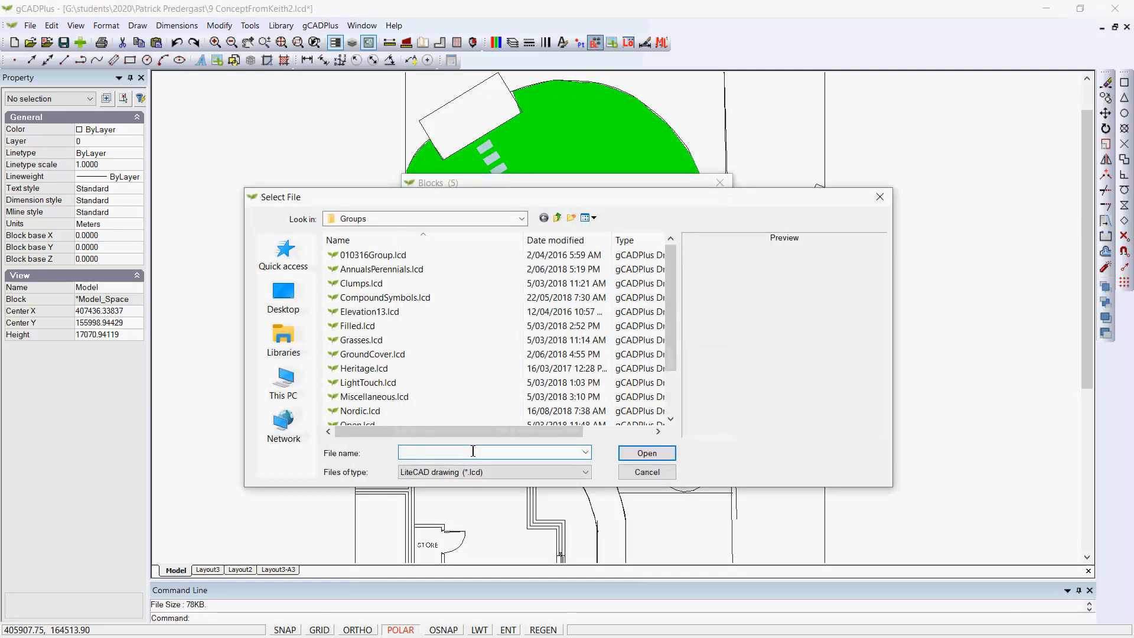
click(373, 254)
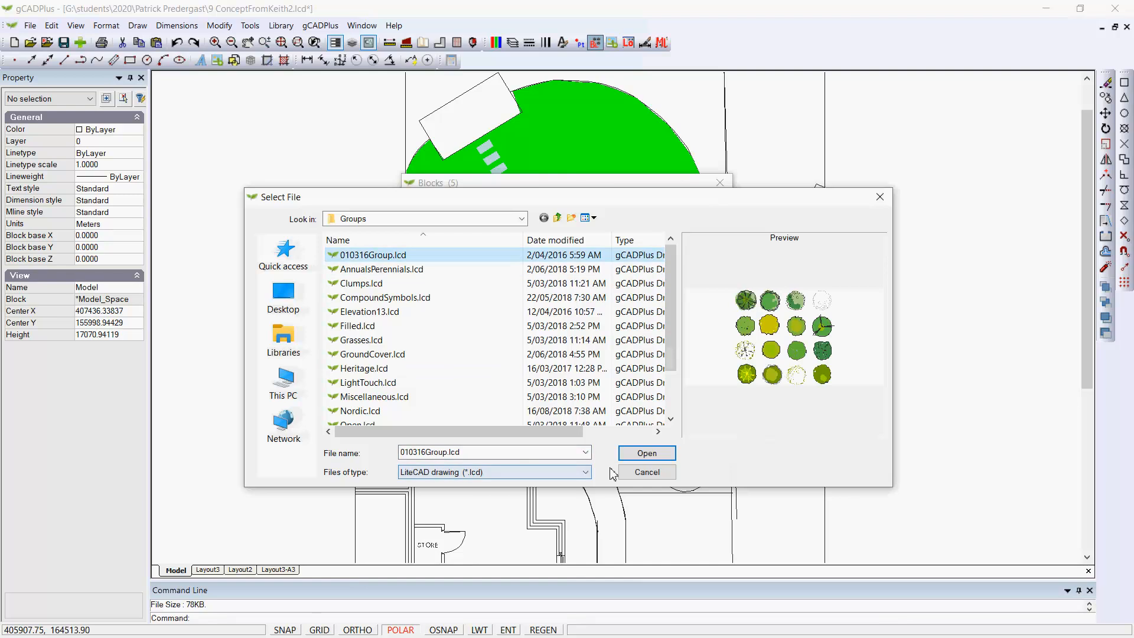
click(644, 452)
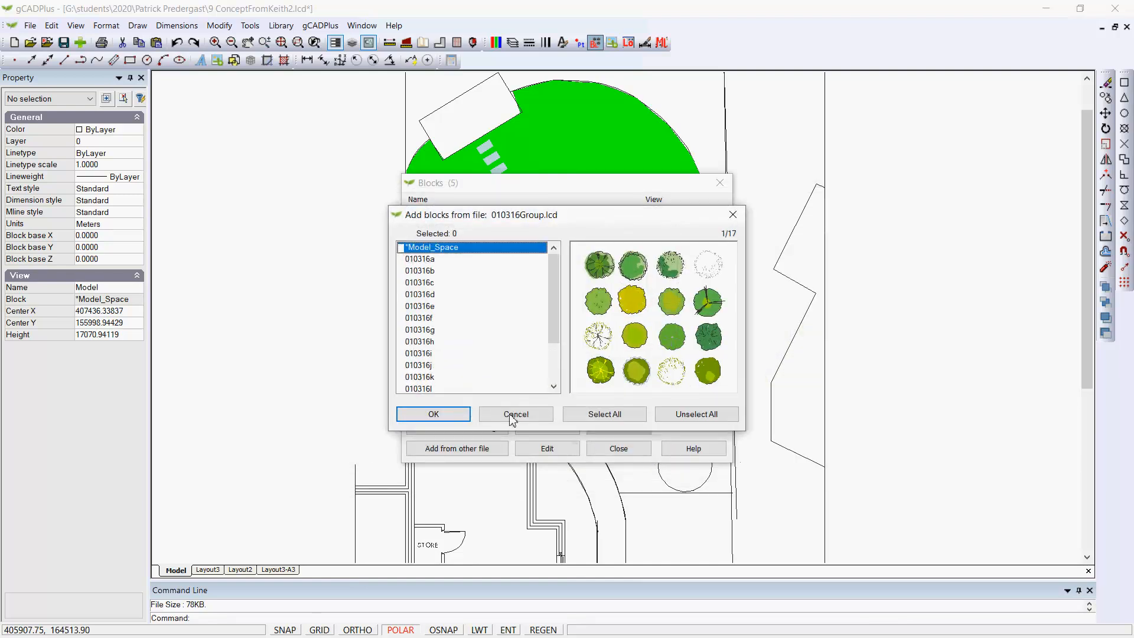
click(400, 246)
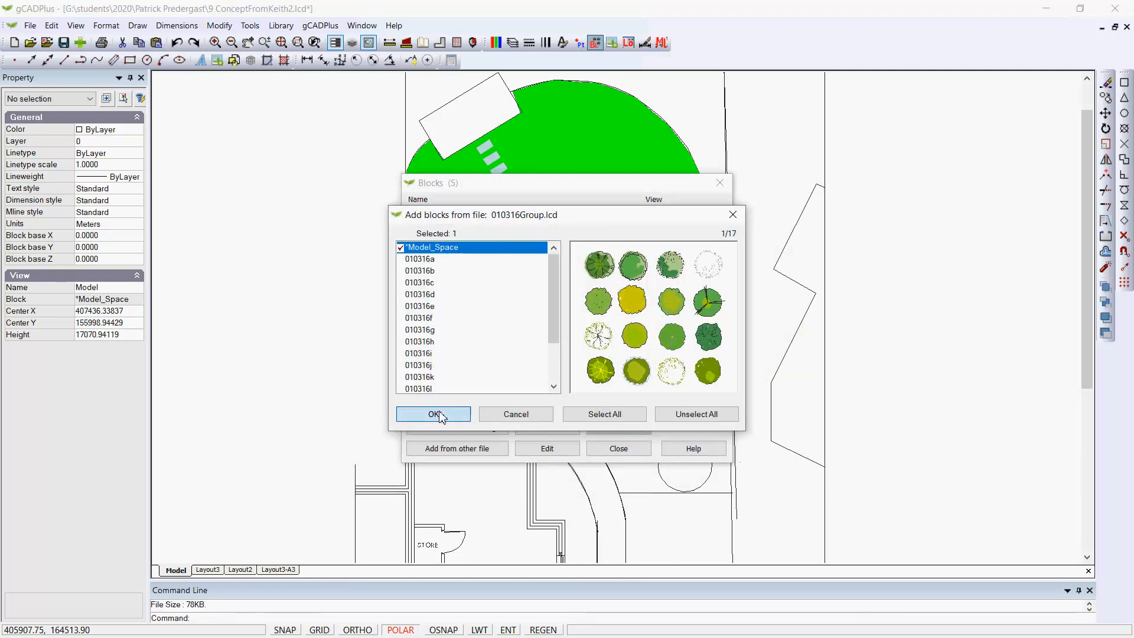
click(431, 414)
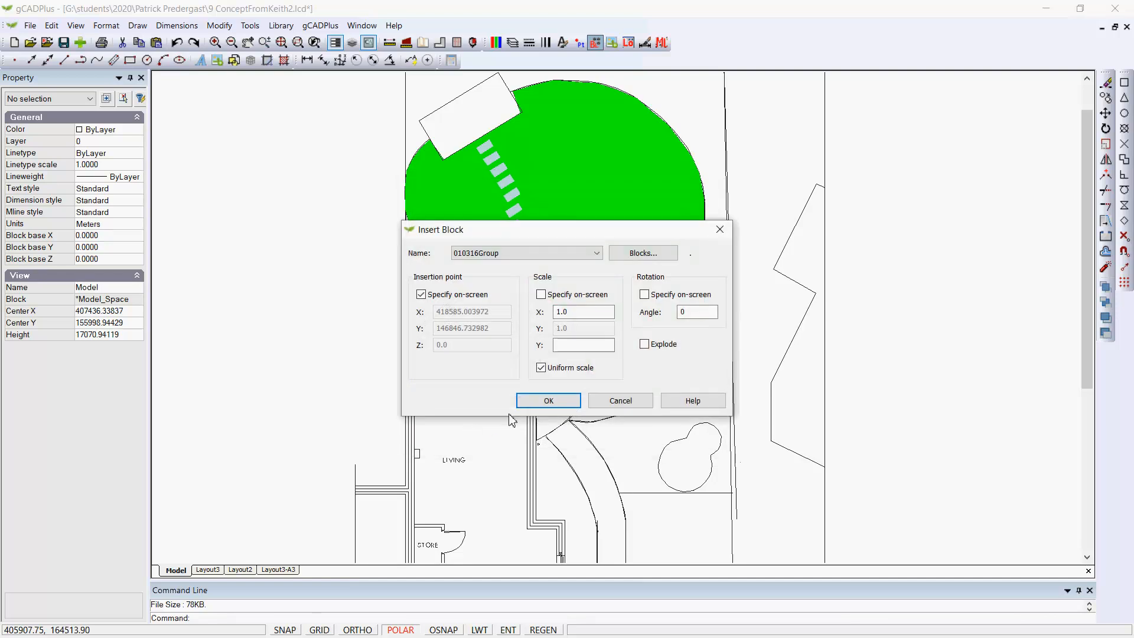
click(547, 400)
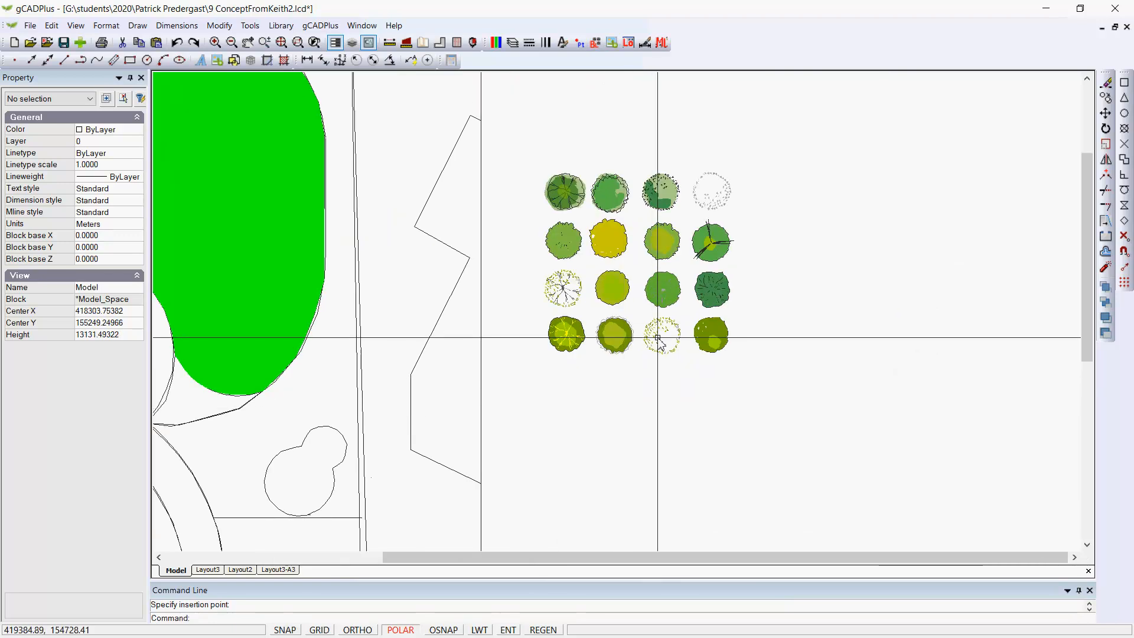
mouse_move(649, 334)
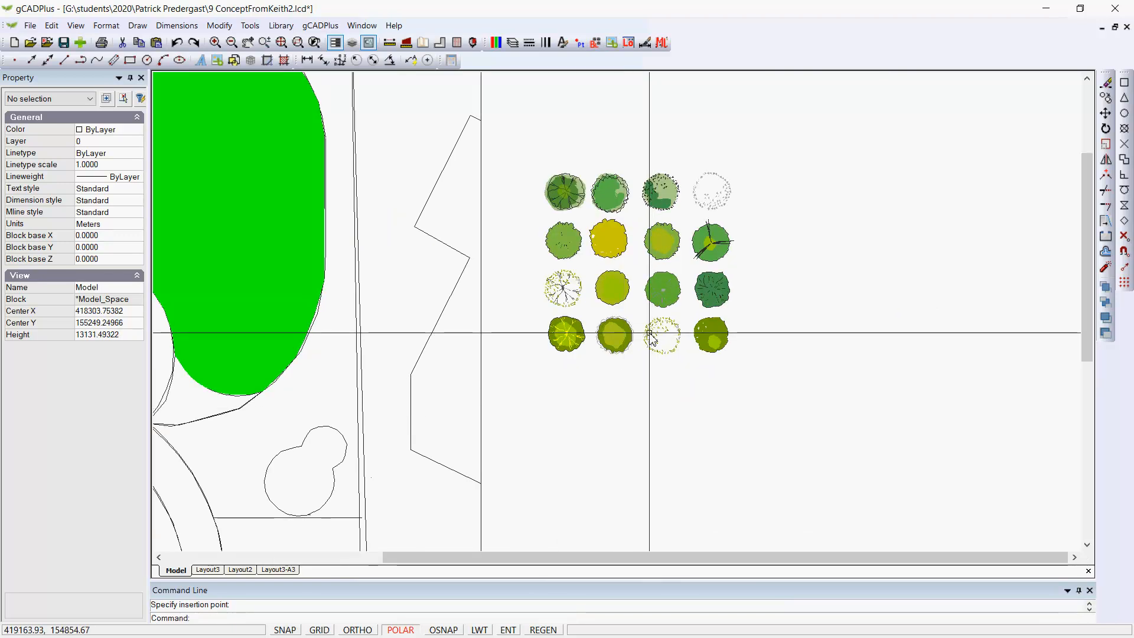
Place the sixteen plant symbols beside the garden, then select a tree symbol and the two-lobed bed outline.
right_click(660, 335)
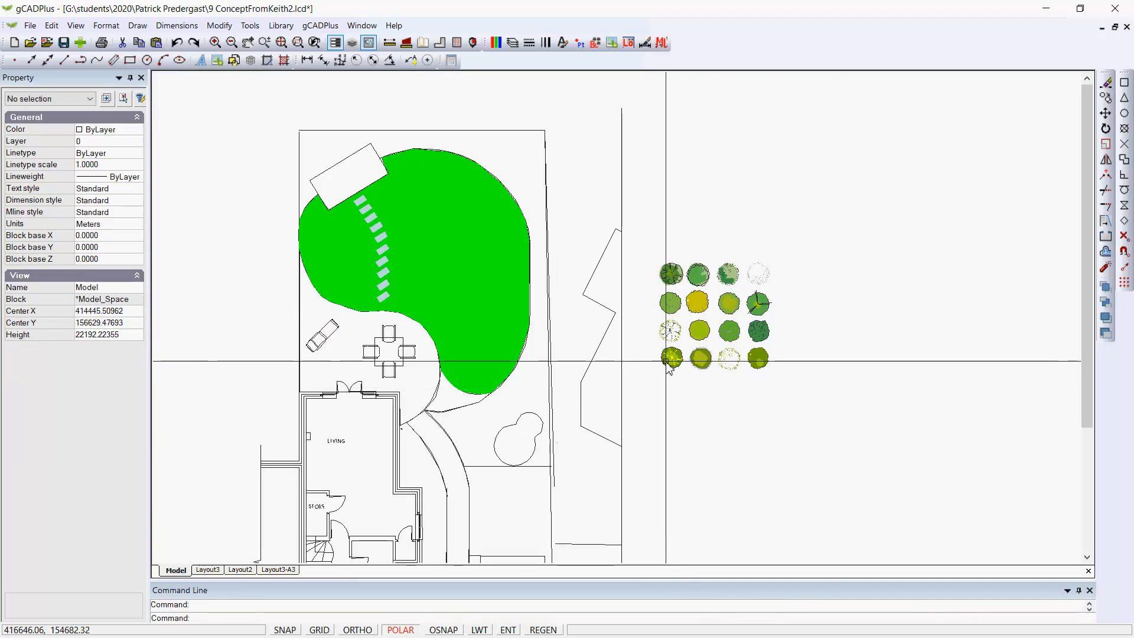
click(670, 358)
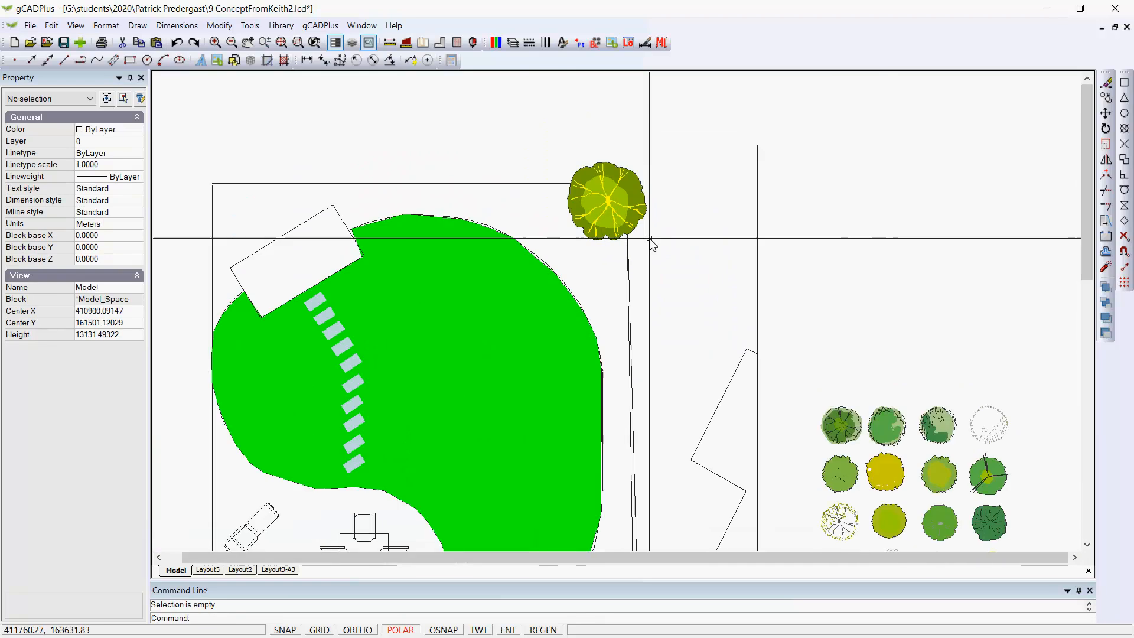
mouse_move(722, 299)
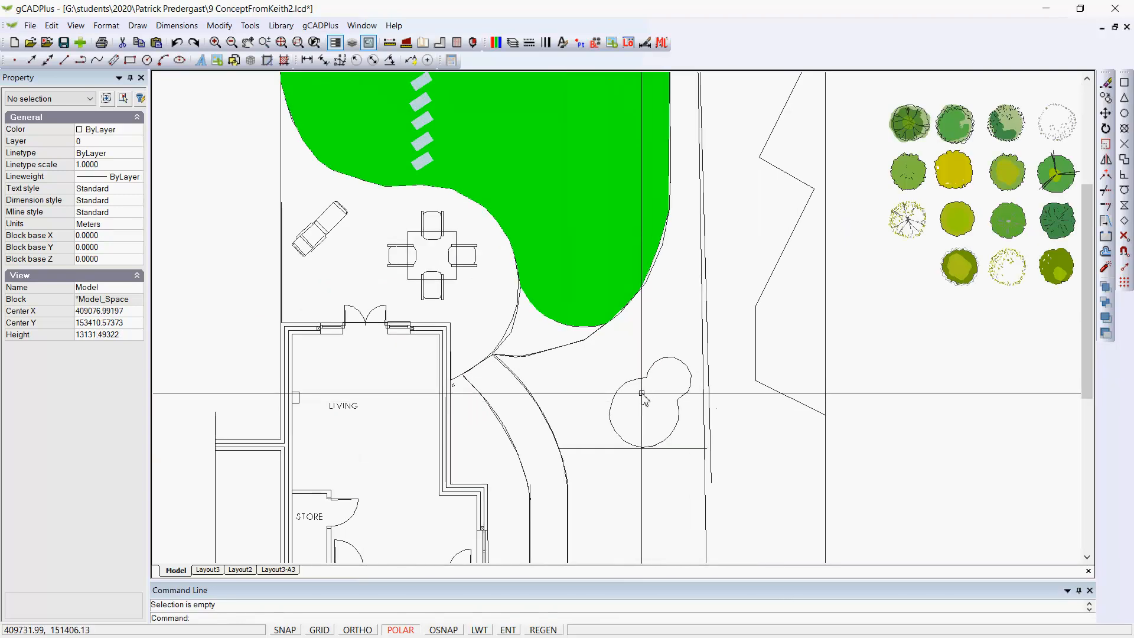
click(642, 394)
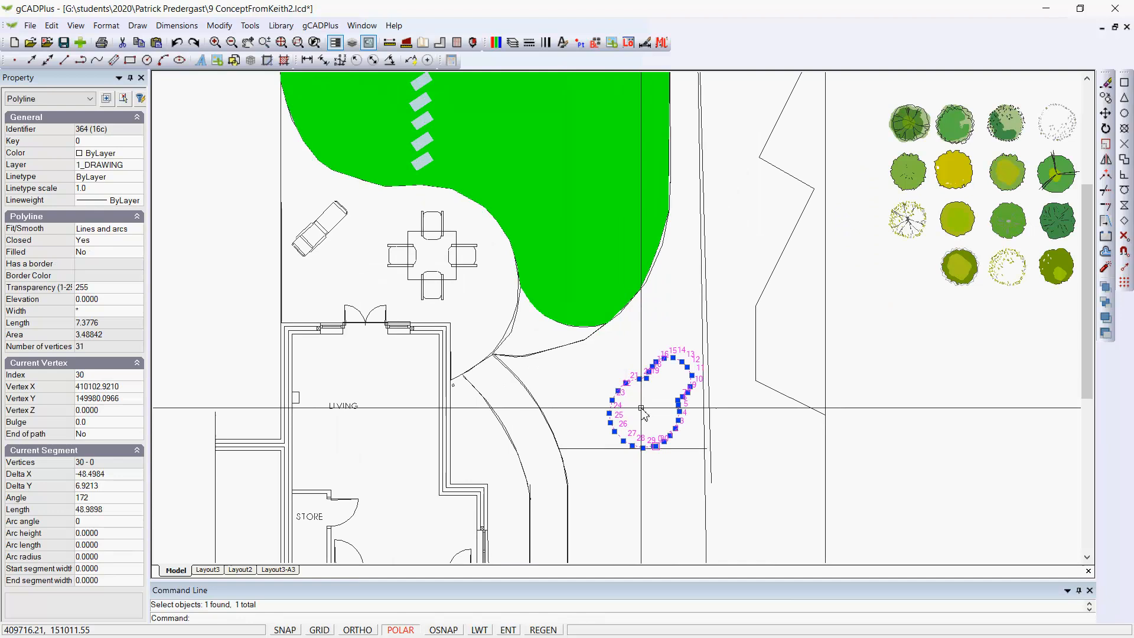